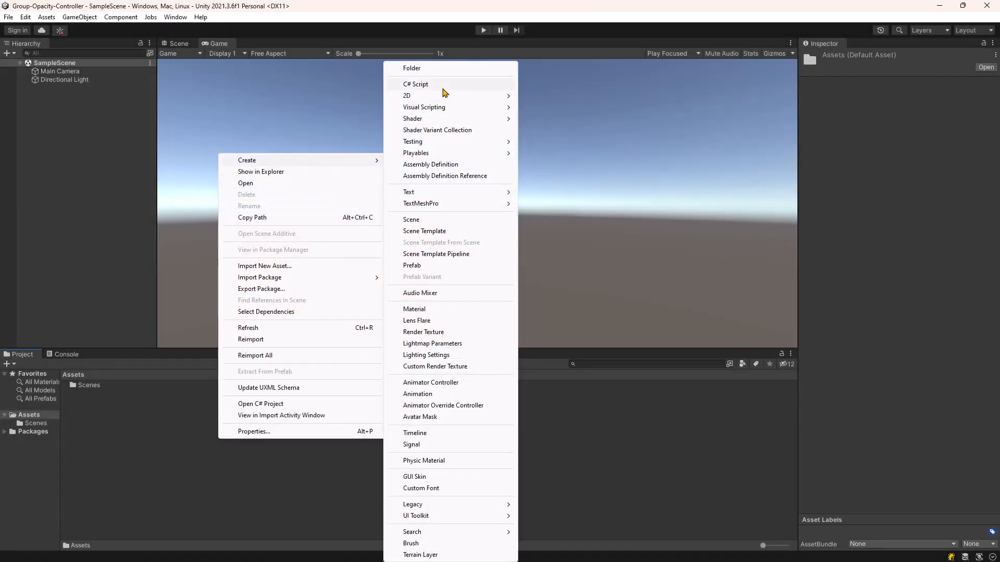
# Create a C# script named GroupOpacityController in Assets and open it in Visual Studio
pyautogui.click(415, 83)
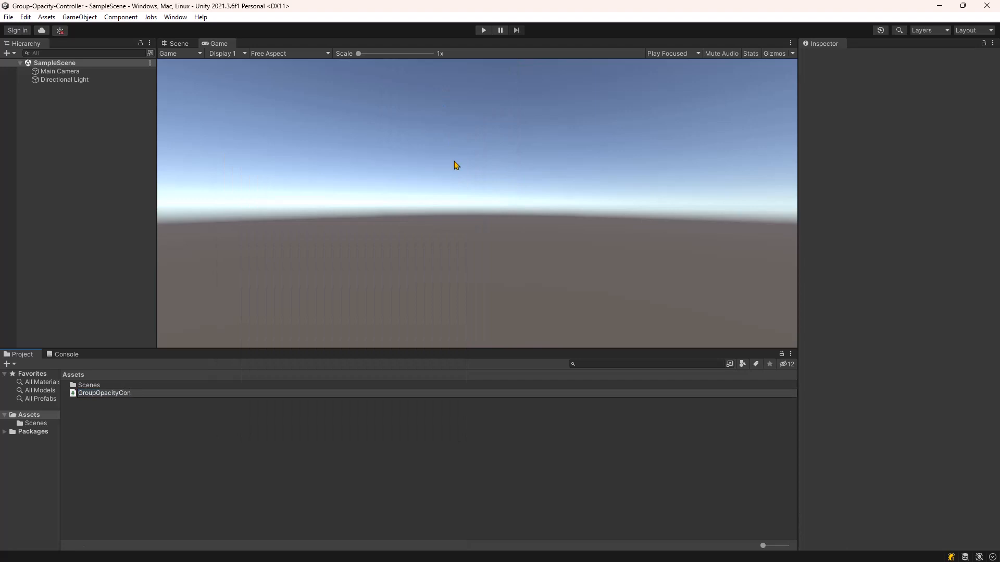
pyautogui.doubleClick(112, 393)
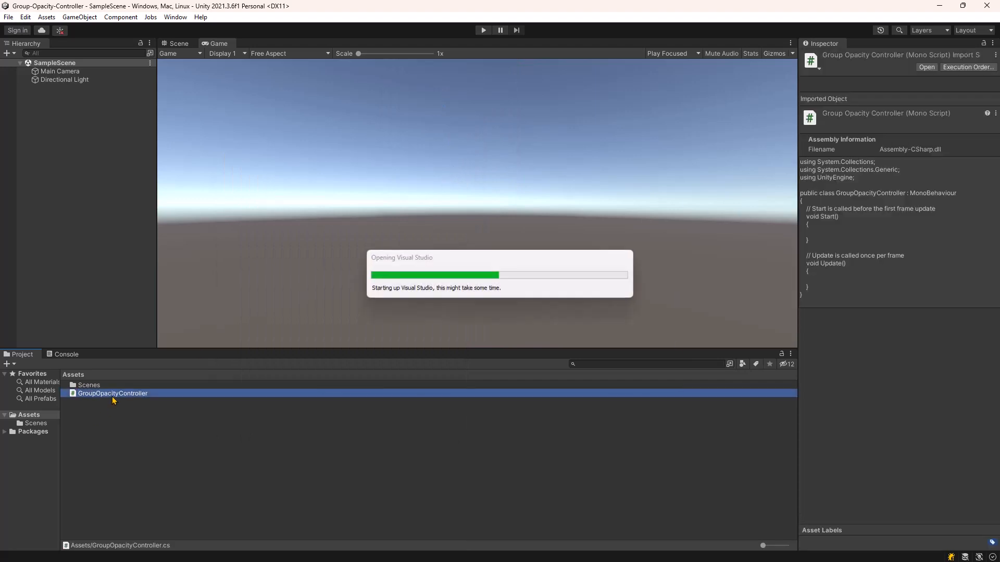
pyautogui.doubleClick(113, 394)
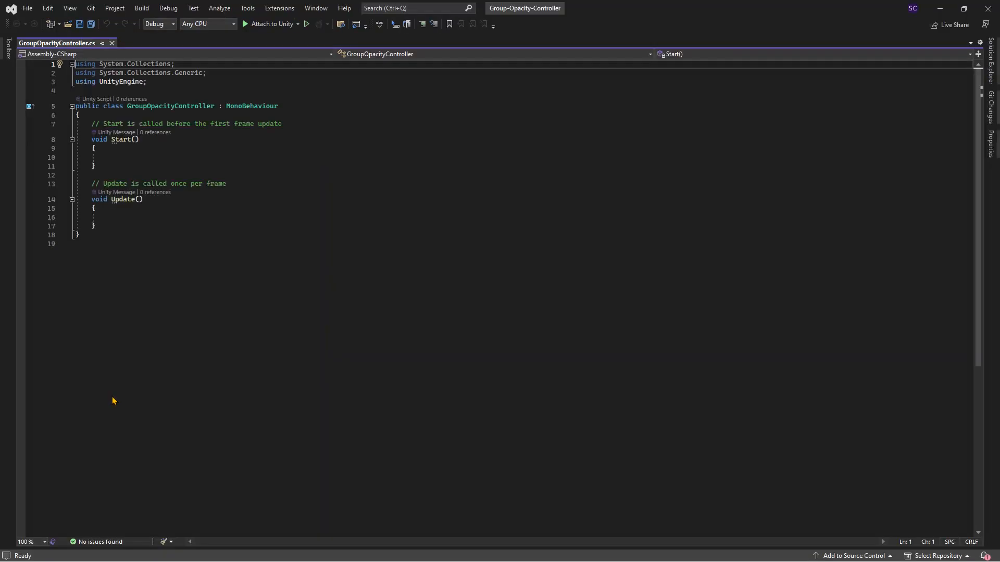
# Replace the template Start/Update with a [Range(0f, 1f)] public float opacity field
pyautogui.click(110, 225)
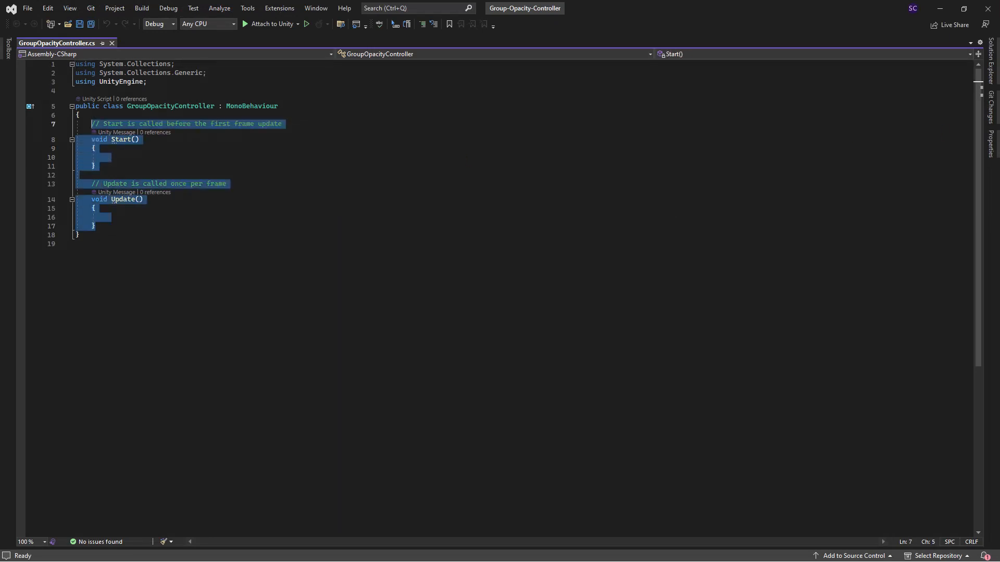
pyautogui.write('p')
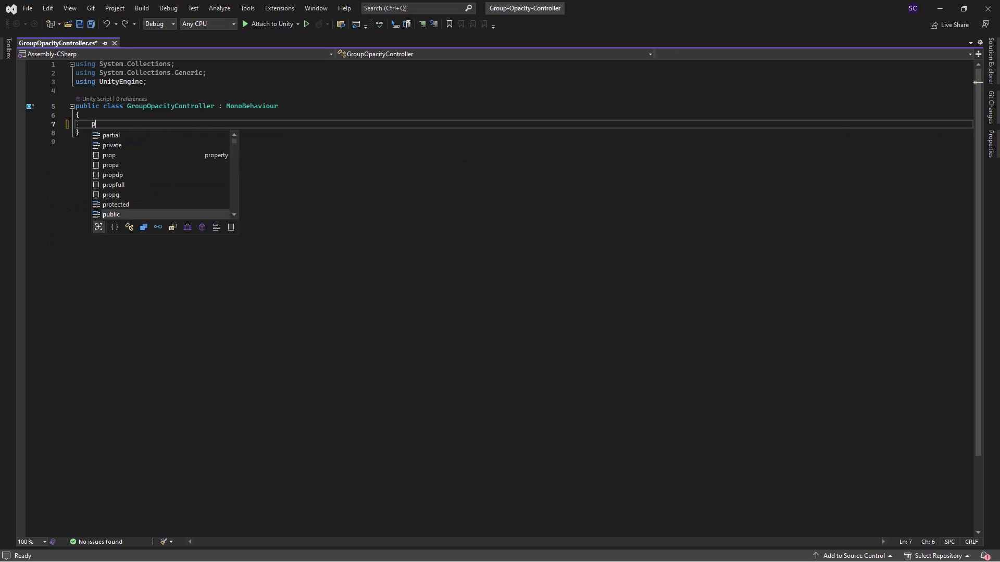
pyautogui.write('public float opacity = 1;')
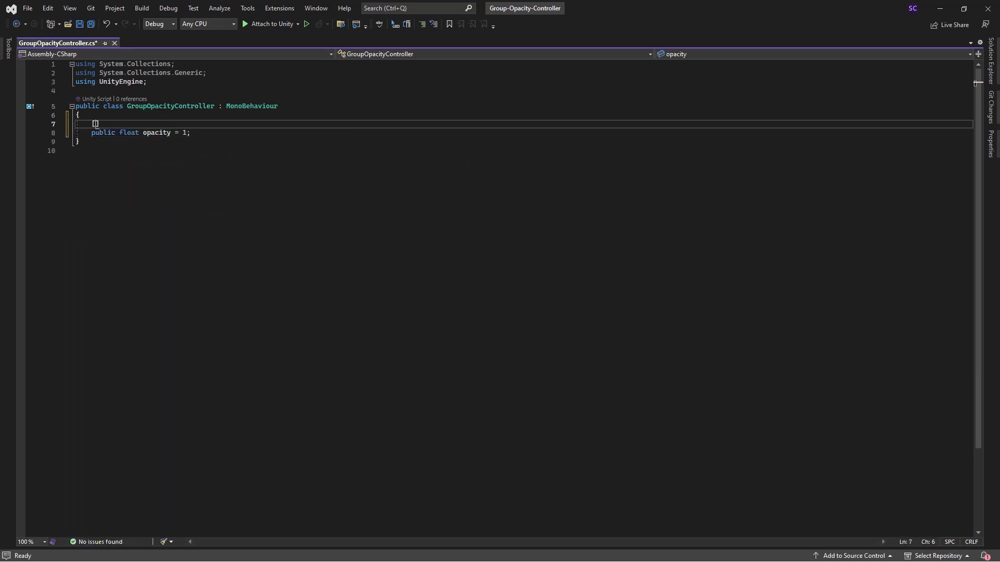
pyautogui.write('[Range(0f, 1f)]')
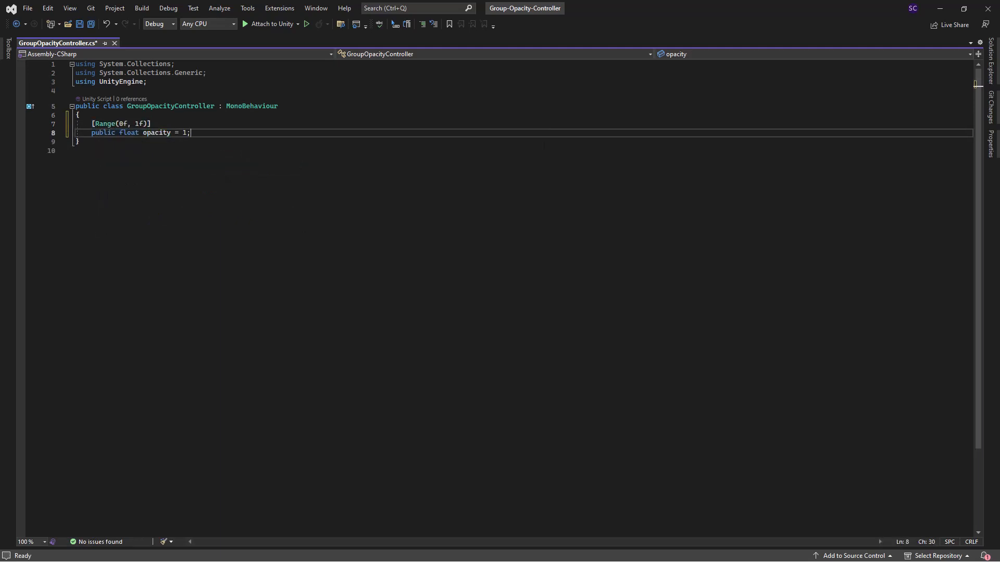
pyautogui.write('[Range(0f, 1f)]')
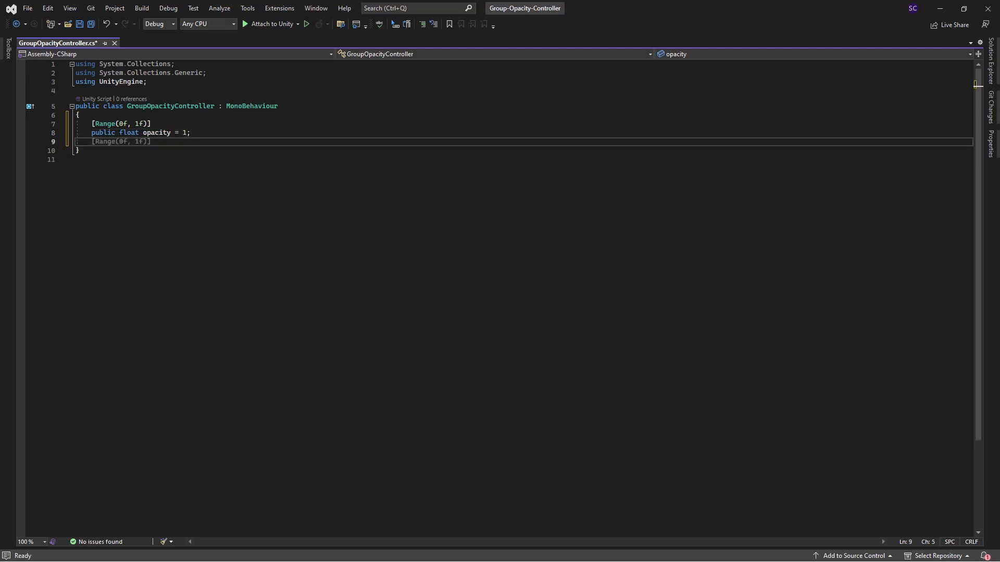
# Add Renderer[] and SpriteRenderer[] fields filled in Start via GetComponentsInChildren, plus a SetOpacity signature
pyautogui.write('Renderer[] renderers;')
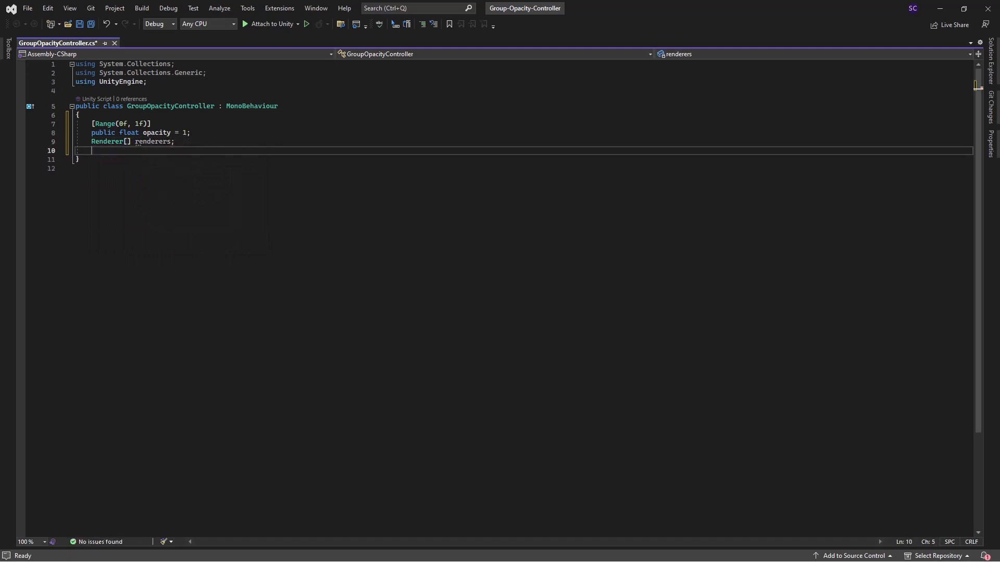
pyautogui.write('Spriterenderer[] spriteRenderers;')
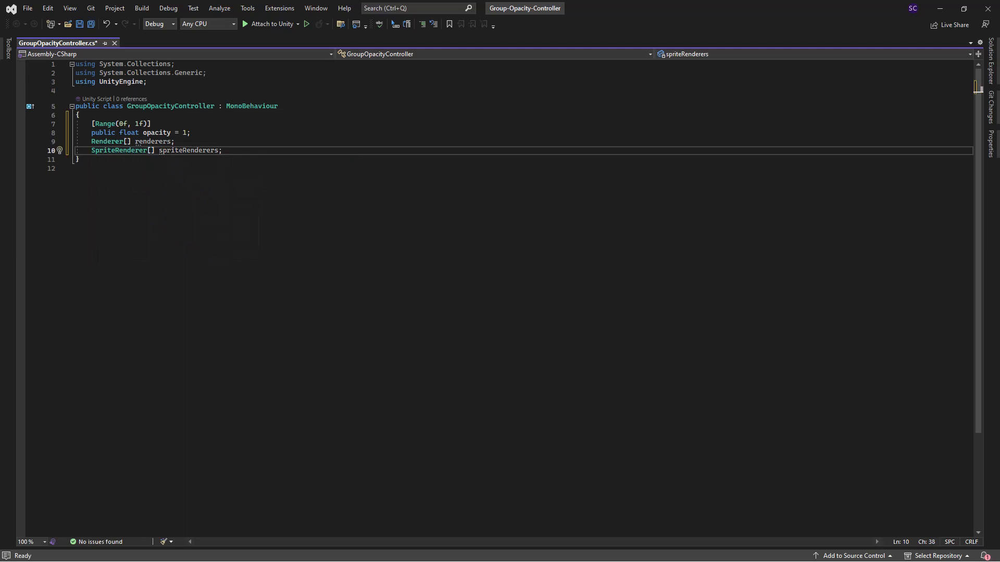
pyautogui.write('void Start(')
pyautogui.write('renderers = GetComponentsInChildren<Renderer>();')
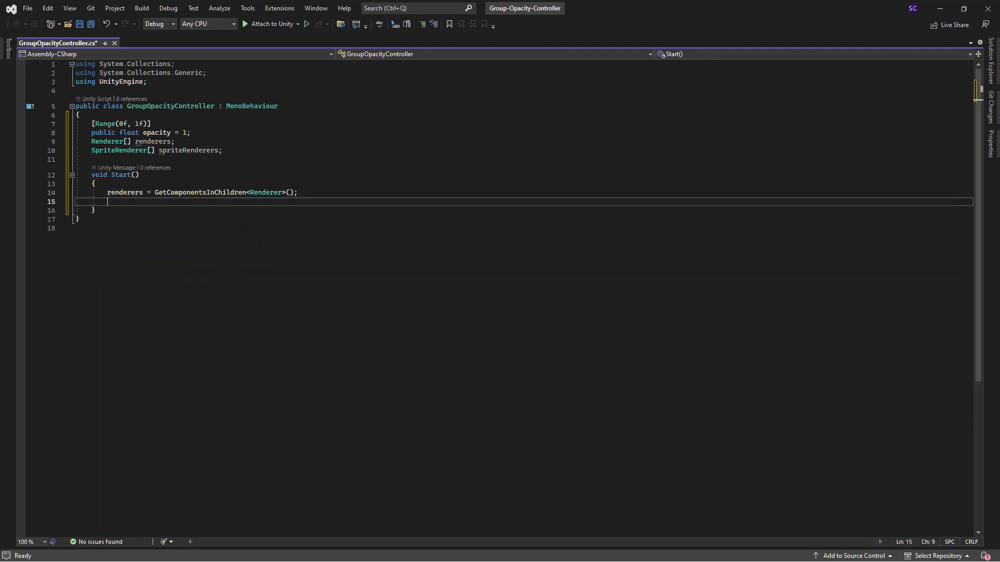
pyautogui.write('spriteRenderers = GetComponentsInChildren<SpriteRenderer>();')
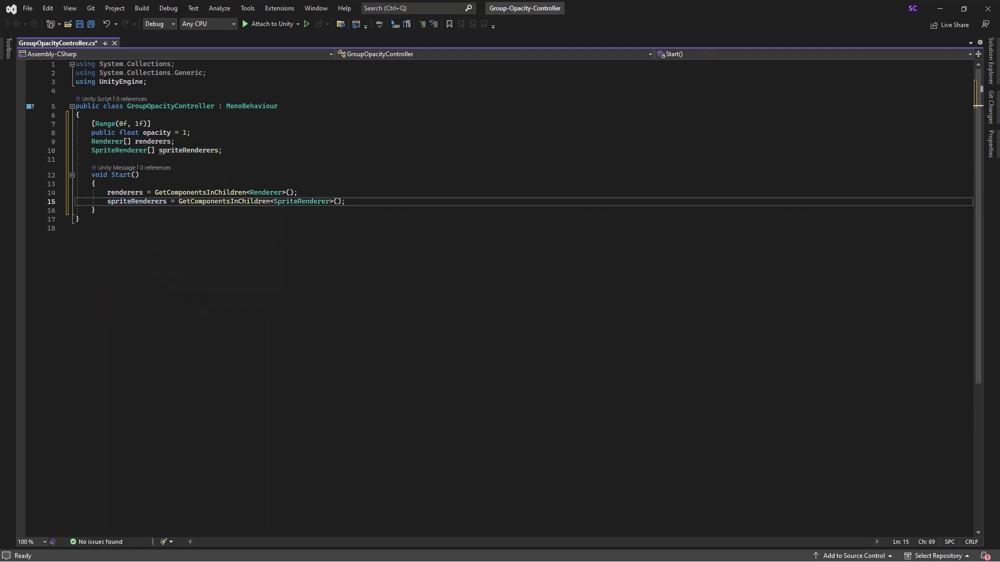
pyautogui.click(94, 210)
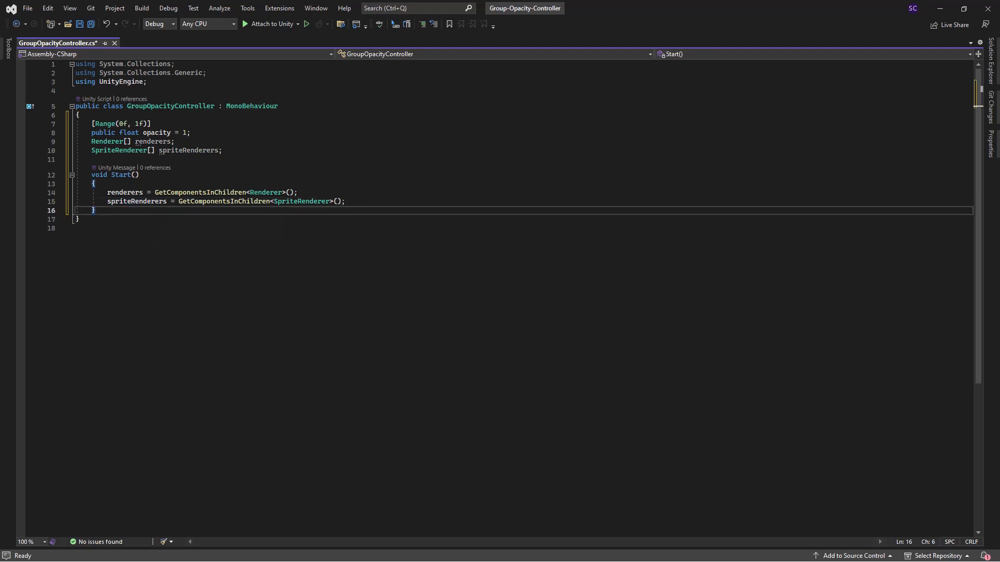
pyautogui.write('void SetOpacity(')
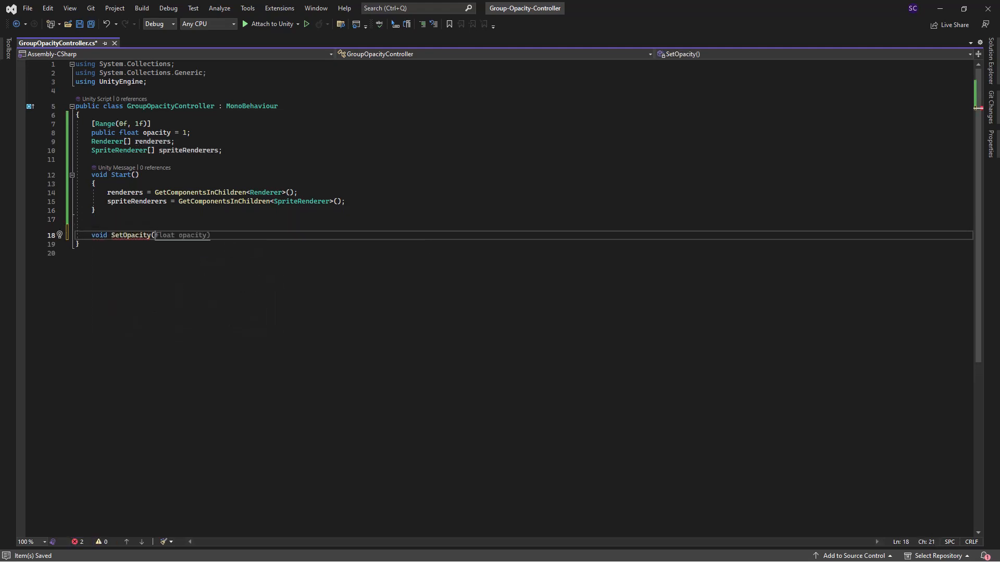
# In SetOpacity, store opacity, null-check renderers and loop over each renderer's materials
pyautogui.write('{ this.opacity = opacity; }')
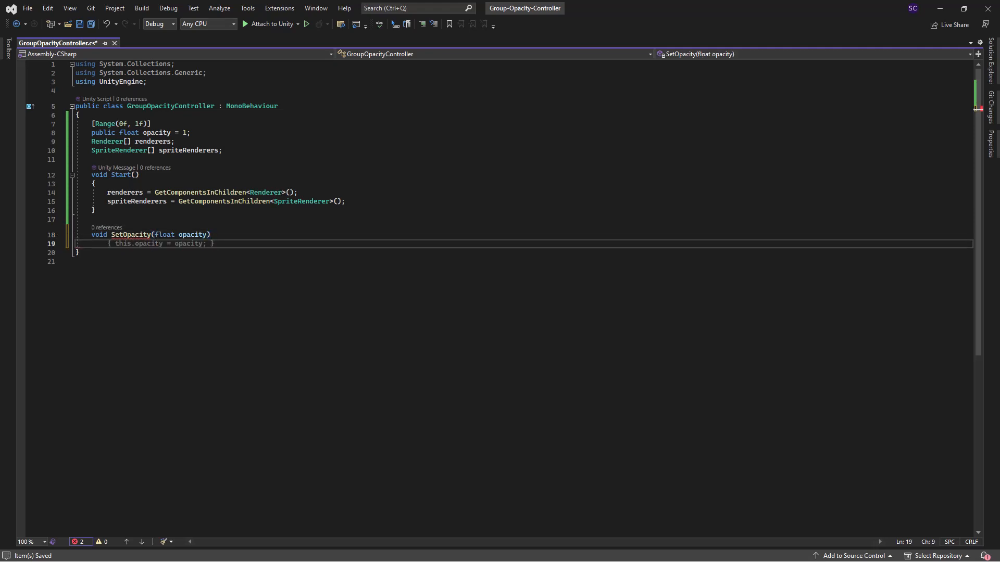
pyautogui.write('if(renderers != null')
pyautogui.write('{ ')
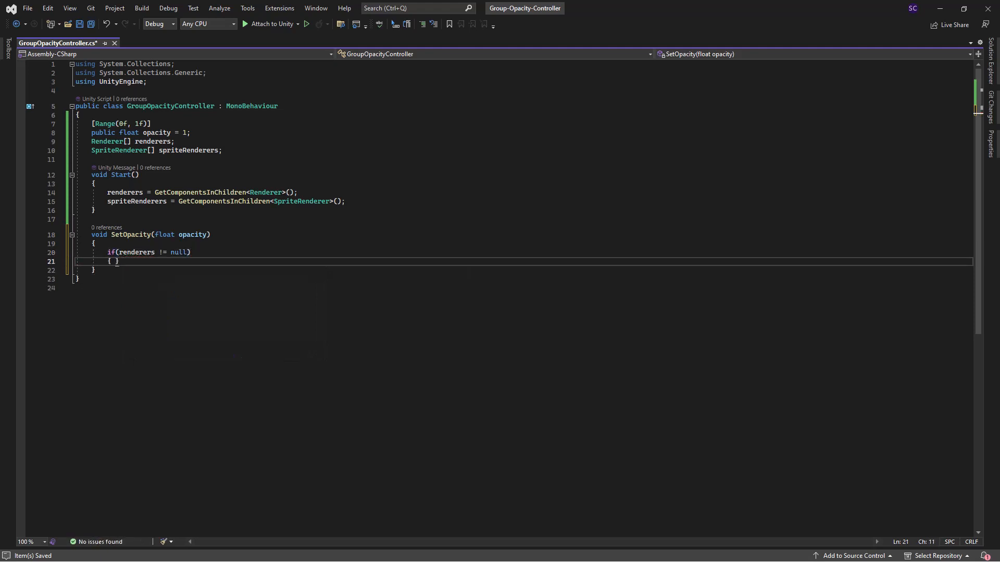
pyautogui.write('foreach(Renderer renderer in renderers) {')
pyautogui.write('color.a = opacity;')
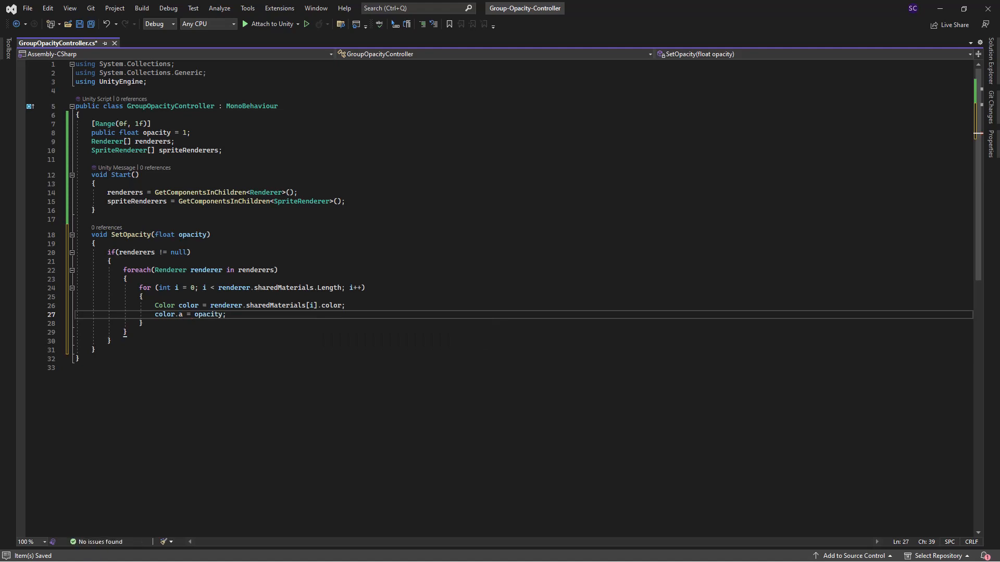
pyautogui.press('enter')
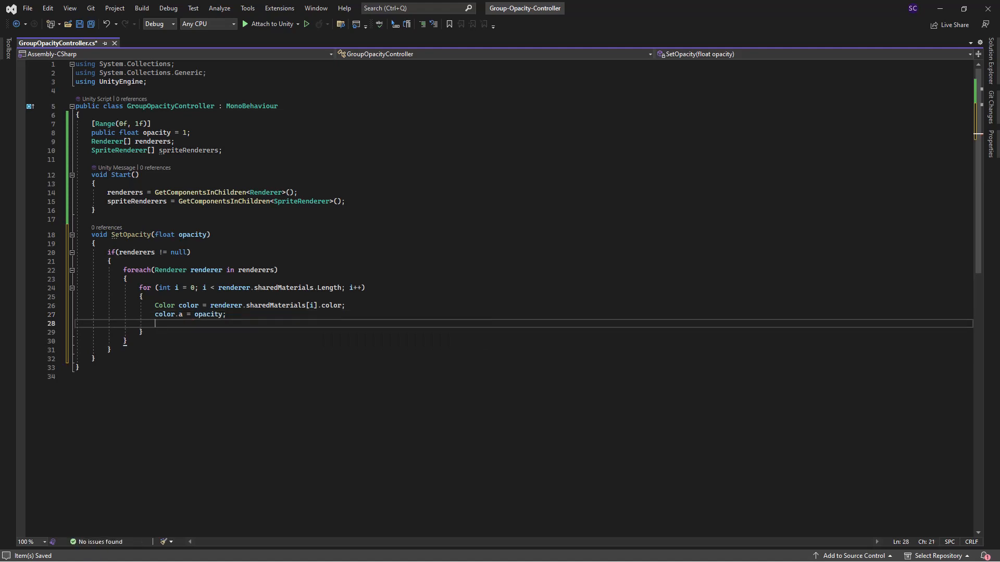
# Set the colour alpha on a new MaterialPropertyBlock and apply it with SetPropertyBlock
pyautogui.write('MaterialPropertyBlock')
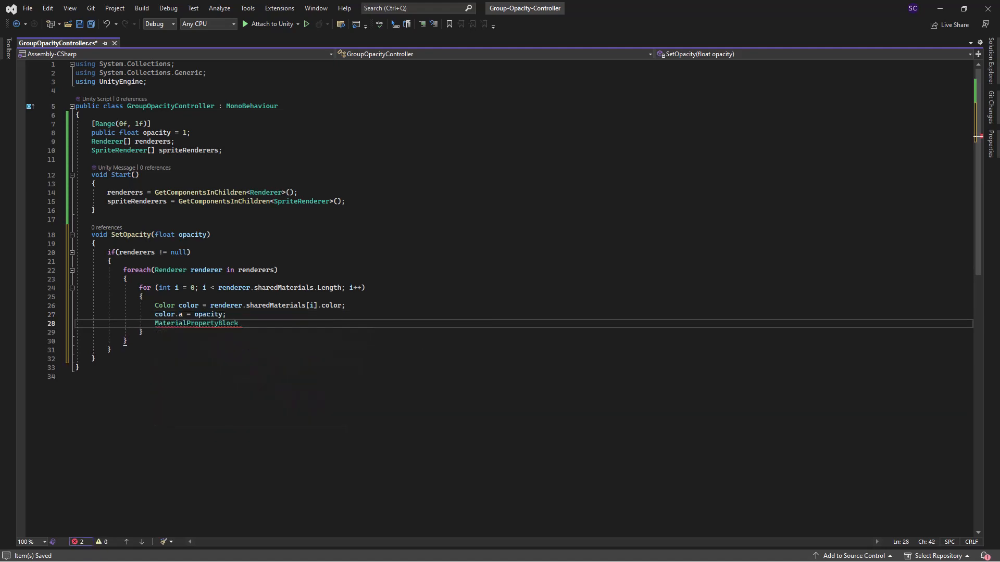
pyautogui.write('matBlock')
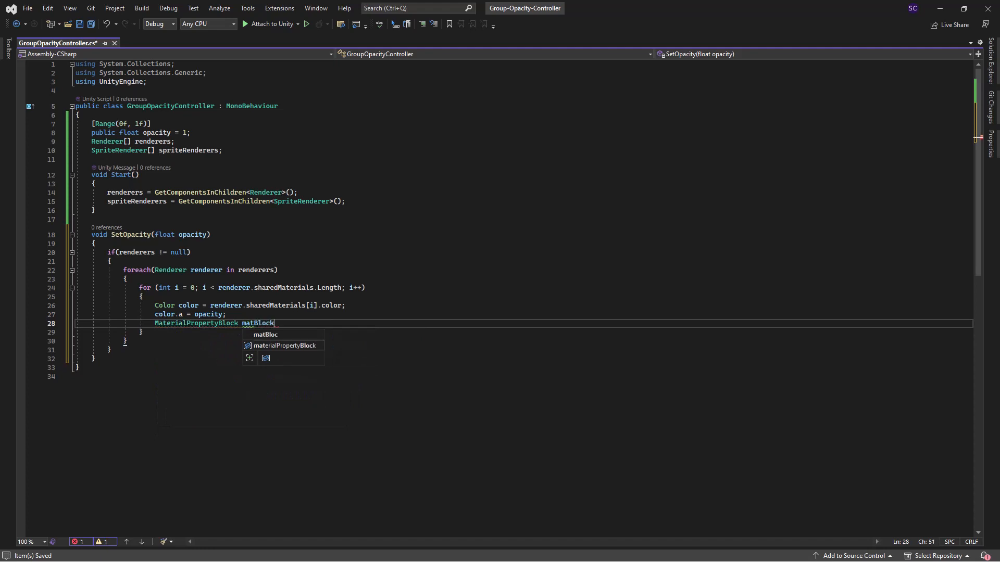
pyautogui.write('= new')
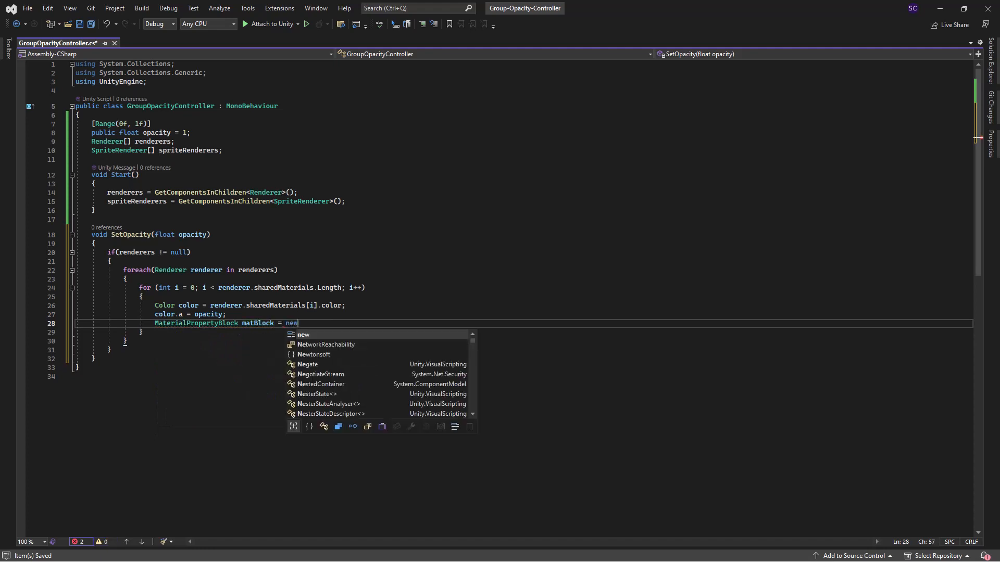
pyautogui.write('MaterialPropertyBlock();')
pyautogui.write('matBlock.')
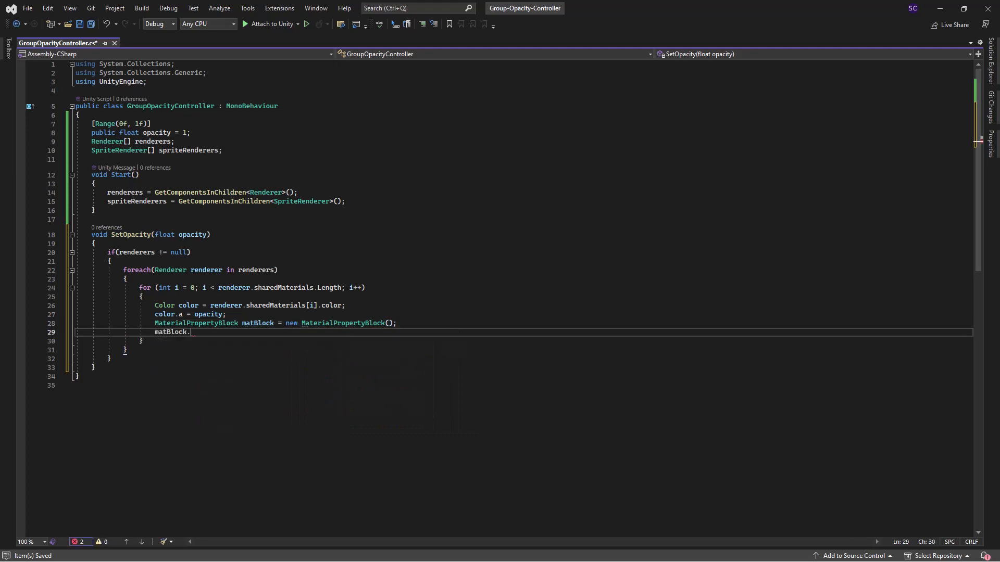
pyautogui.write('SetColor("_Color",')
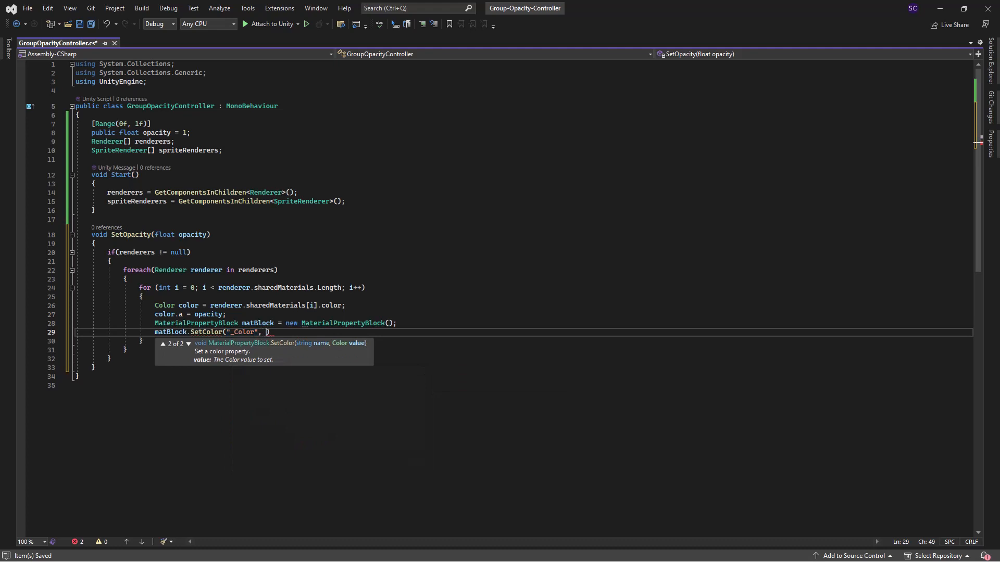
pyautogui.write('color);')
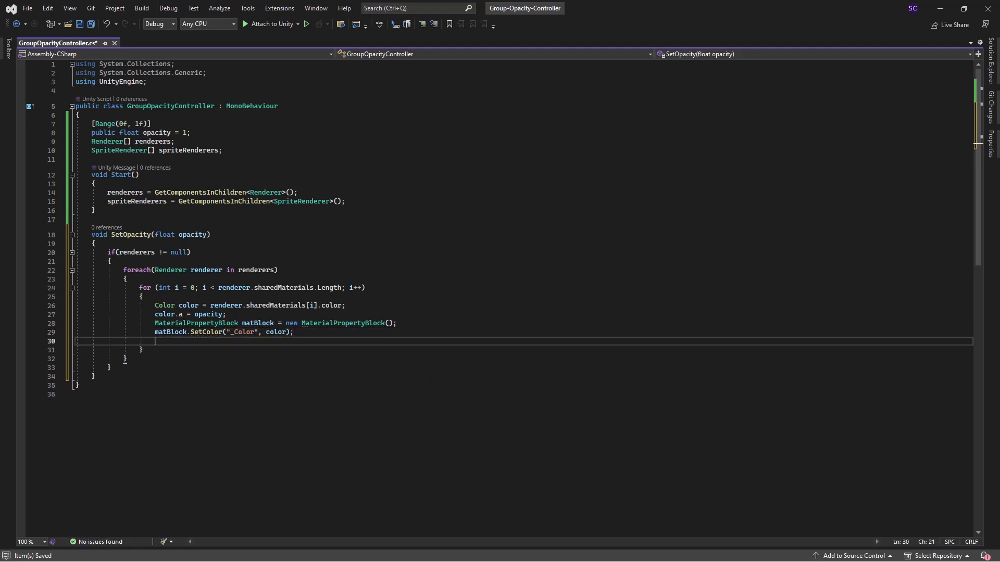
pyautogui.write('renderer.SetPropertyBlock(matBlock);')
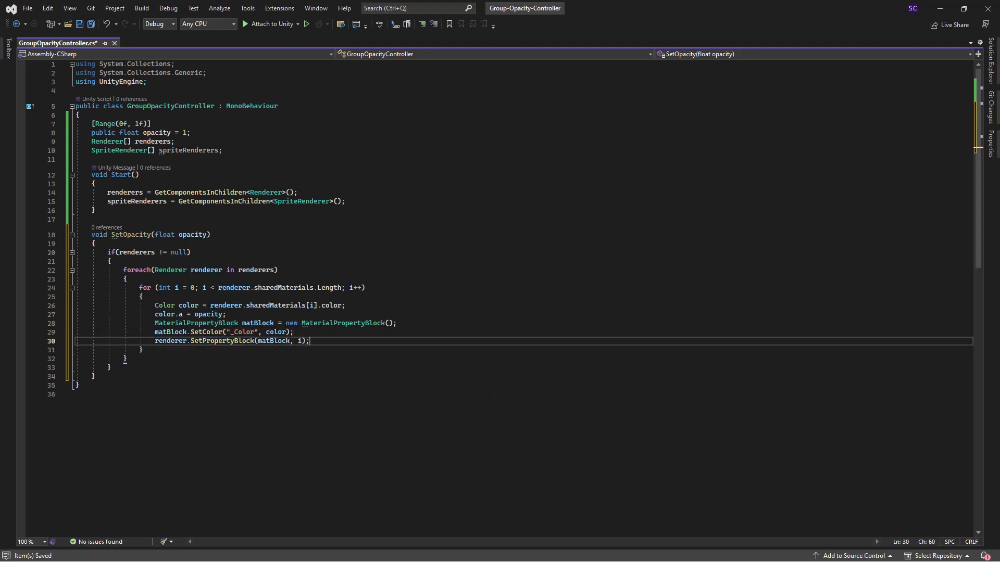
pyautogui.click(108, 367)
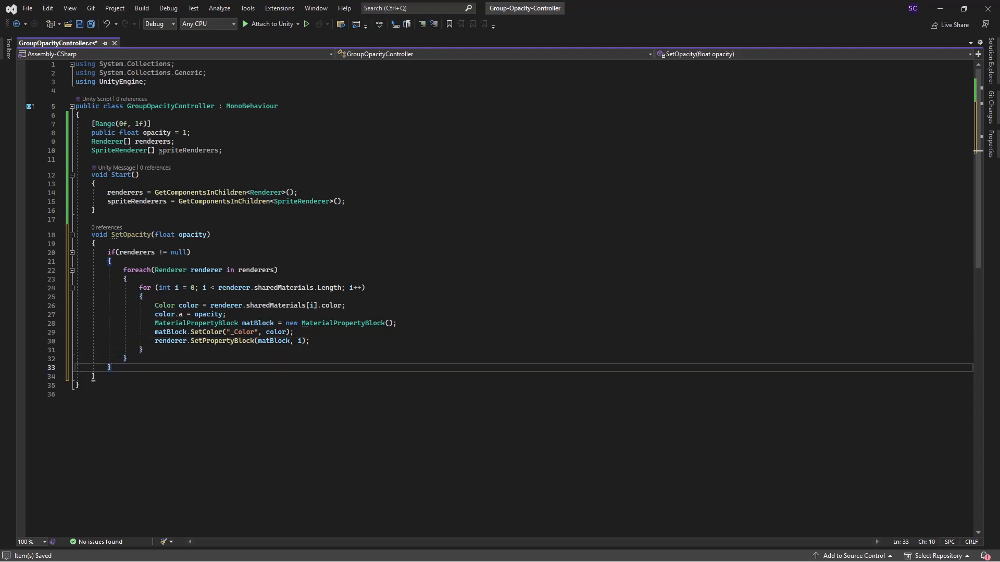
# Null-check spriteRenderers and loop over them, setting each colour's alpha to opacity
pyautogui.write('if(spriteRenderers != null')
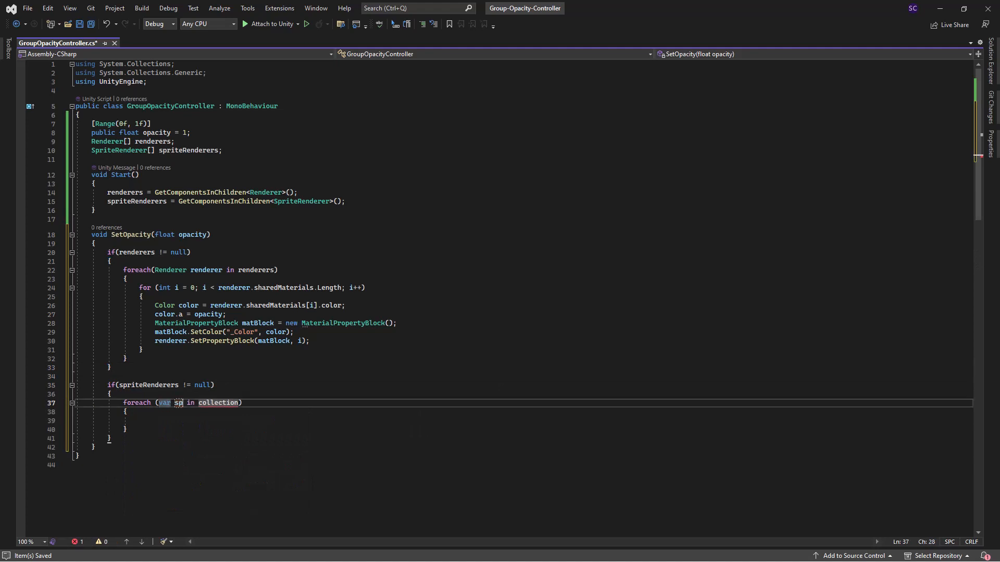
pyautogui.write('spriteRenderer in spriteRenderers')
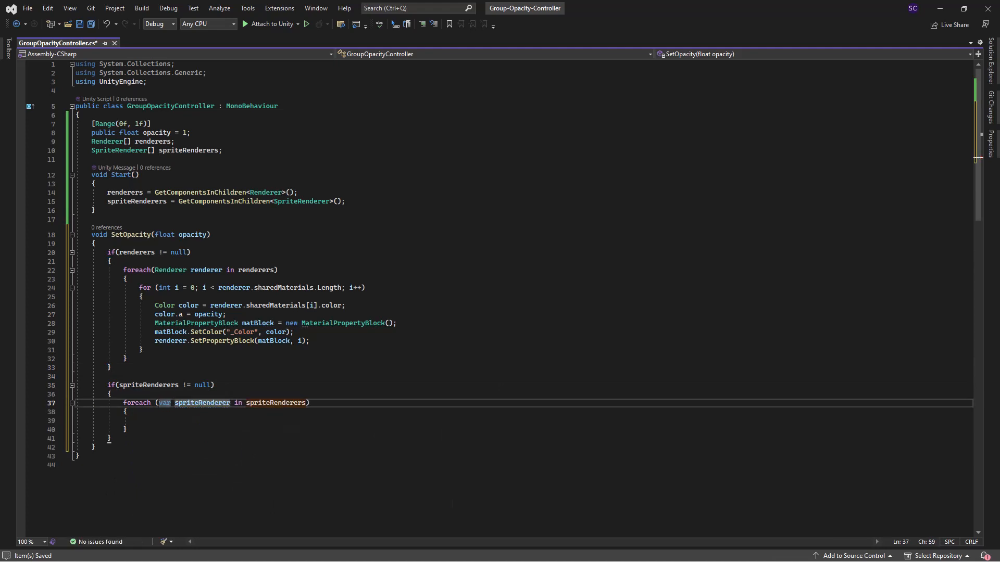
pyautogui.write('Color color =')
pyautogui.write('color.a = opacity;')
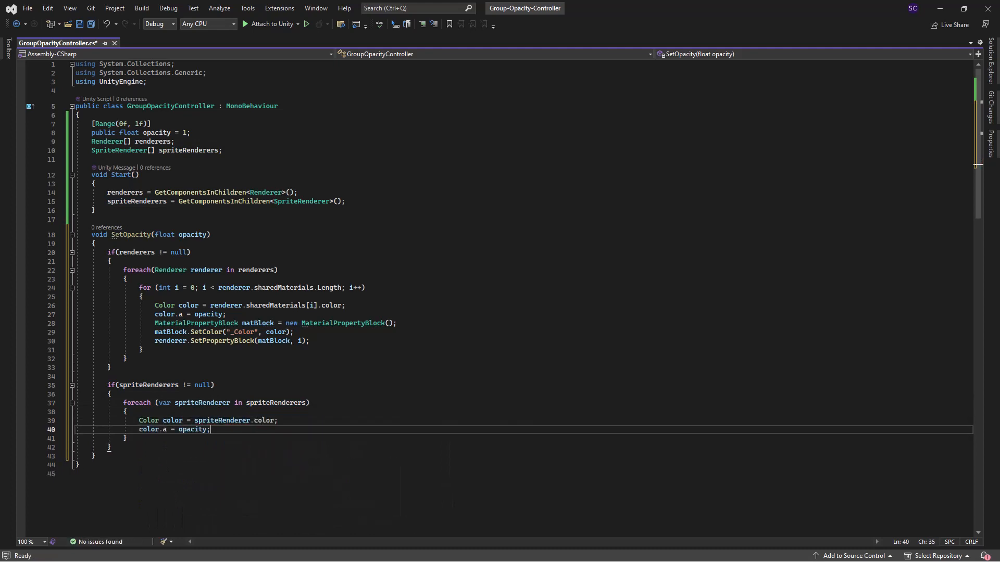
pyautogui.write('spriteRenderer.color = color;')
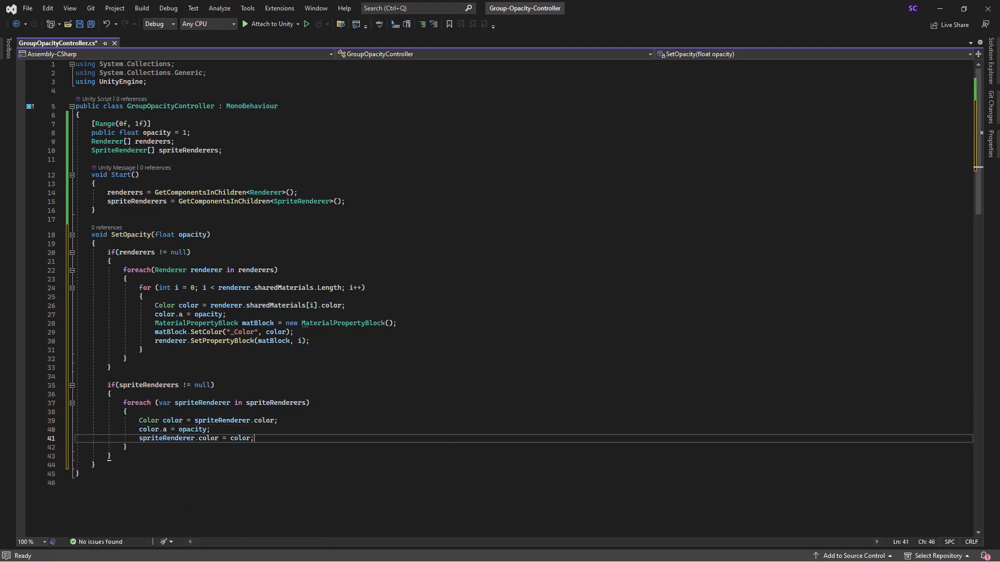
pyautogui.click(255, 201)
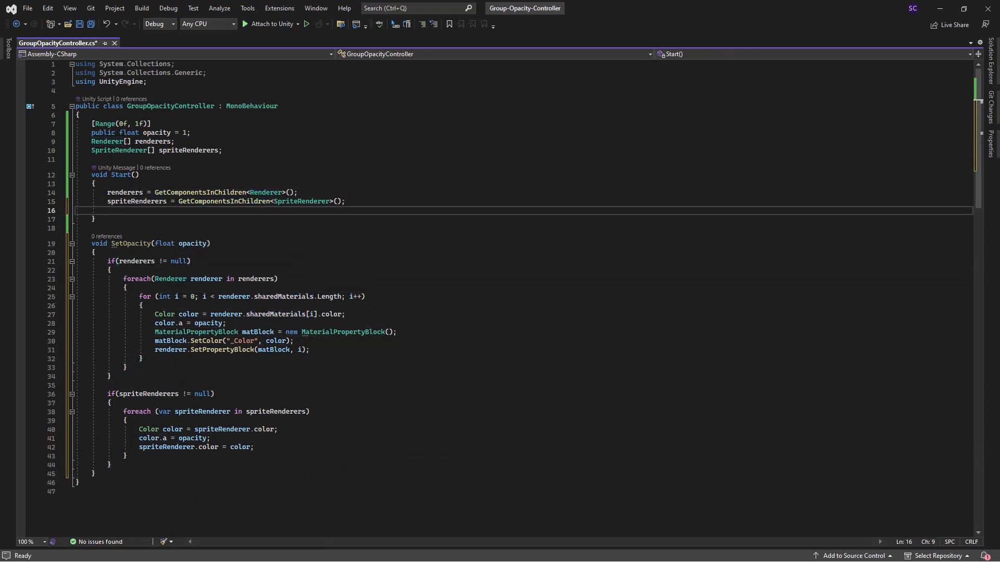
# Call SetOpacity(opacity) at the end of Start and add a blank line below the fields
pyautogui.write('SetOpacity(opacity);')
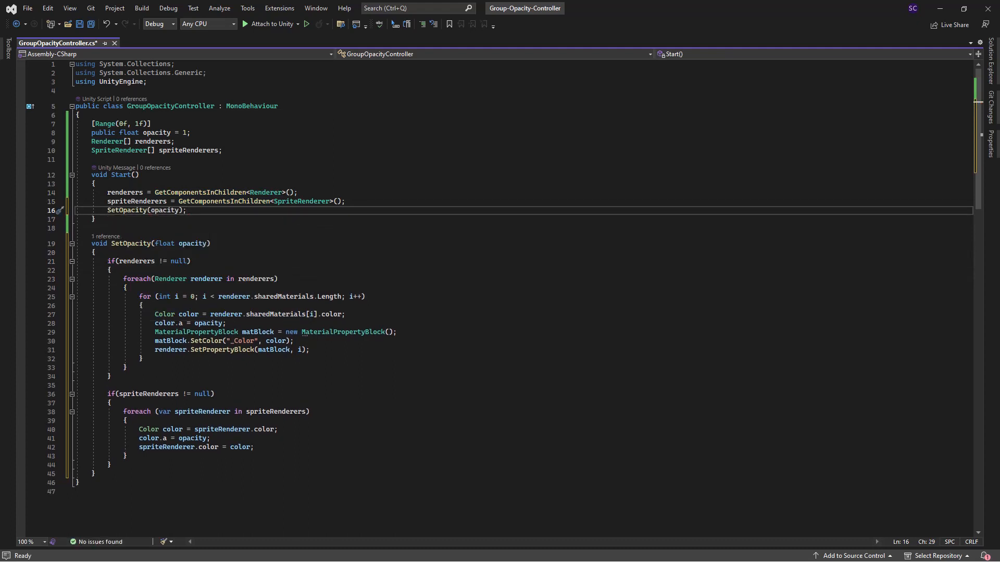
pyautogui.click(137, 175)
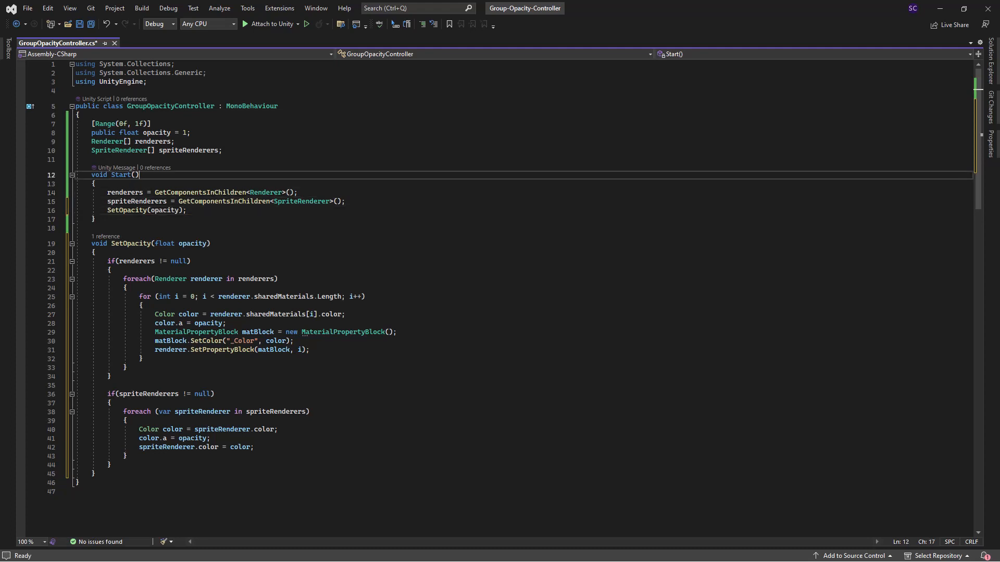
pyautogui.click(222, 150)
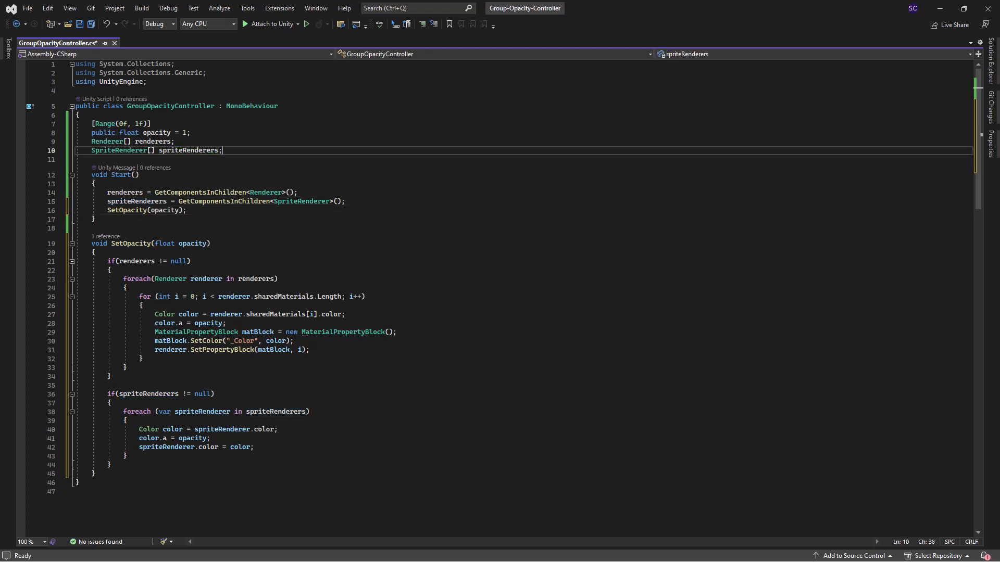
pyautogui.press('Enter')
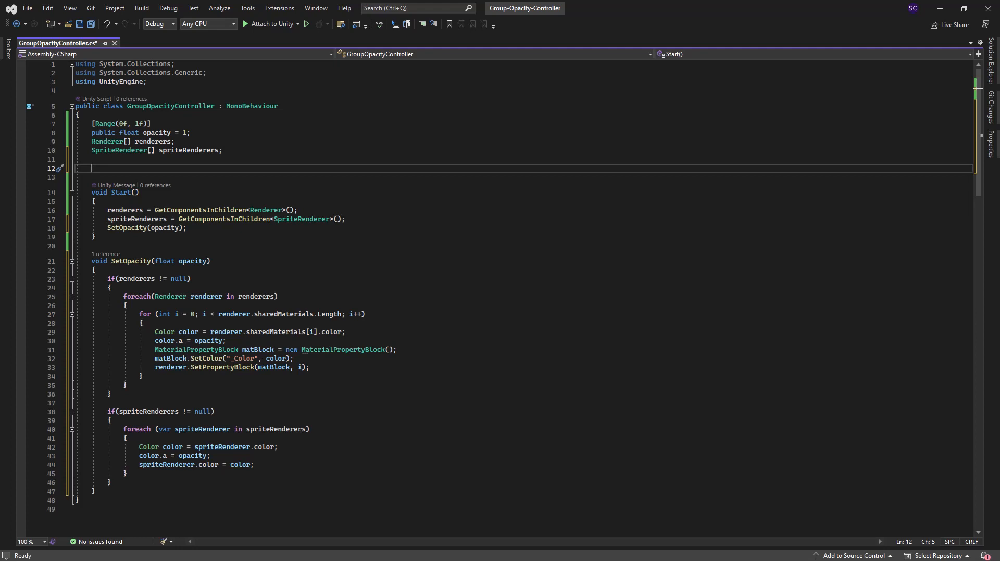
# Add float _previousOpacity and an Update calling SetOpacity when opacity changes, then storing it
pyautogui.write('float _previou')
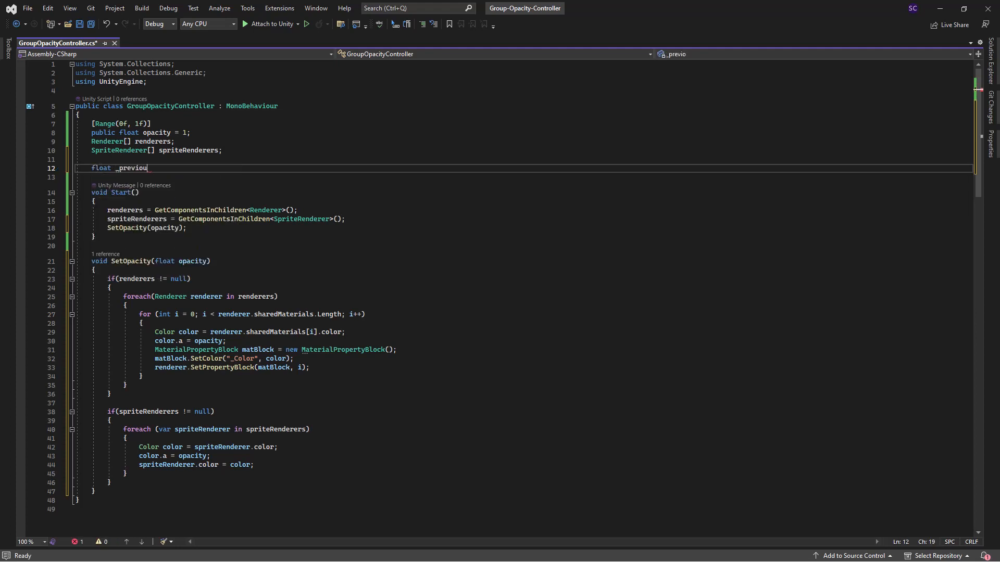
pyautogui.write('sOpacity;')
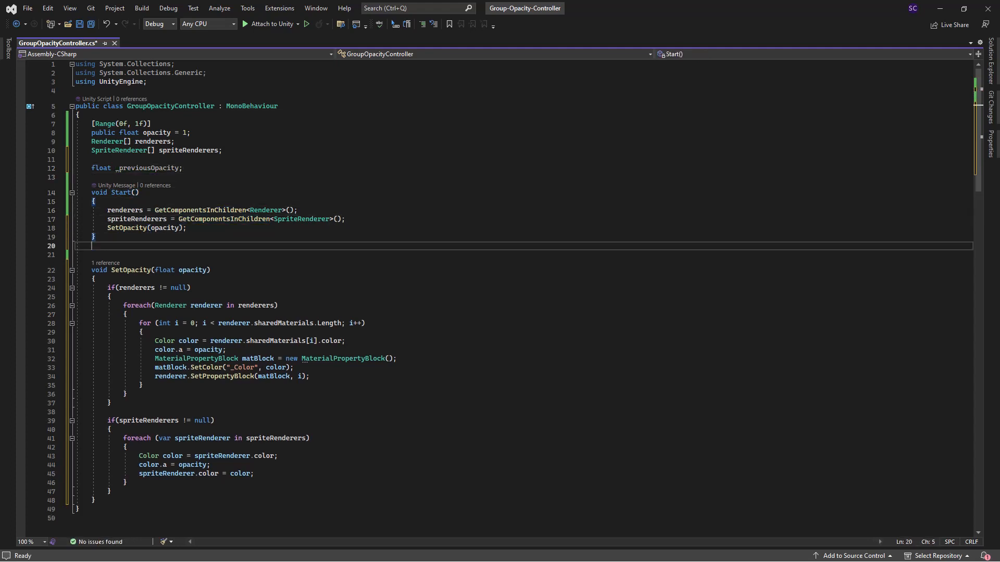
pyautogui.write('void Update()')
pyautogui.write('if(opacity !=  _previousOpacity')
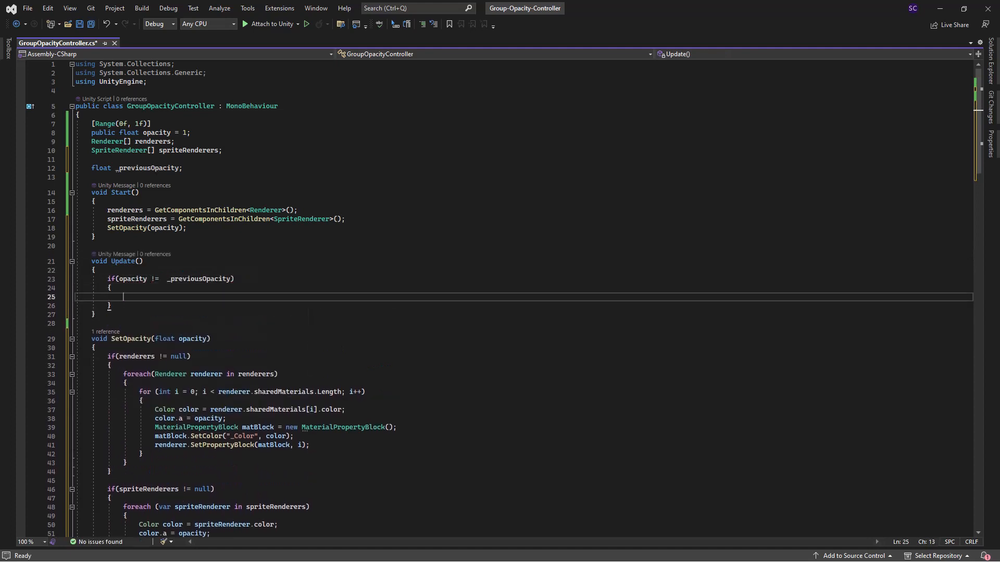
pyautogui.write('SetOpacity(opacity);')
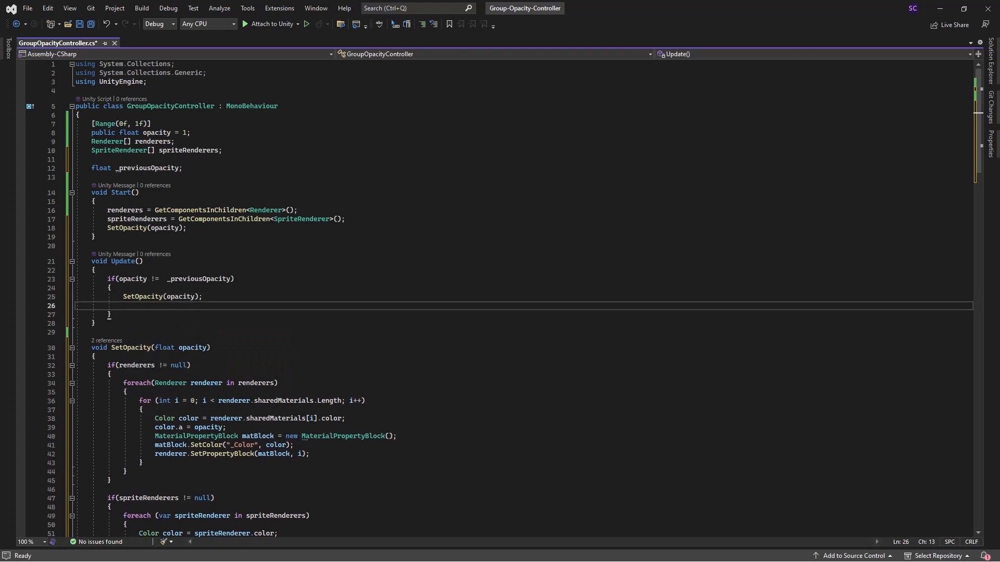
pyautogui.write('_previousOpacity = opacity;')
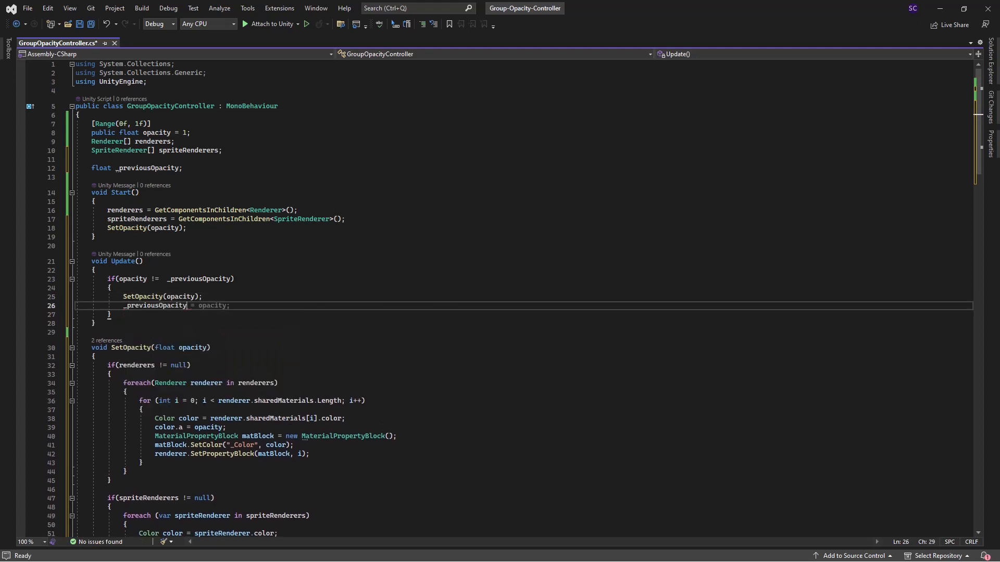
pyautogui.click(151, 122)
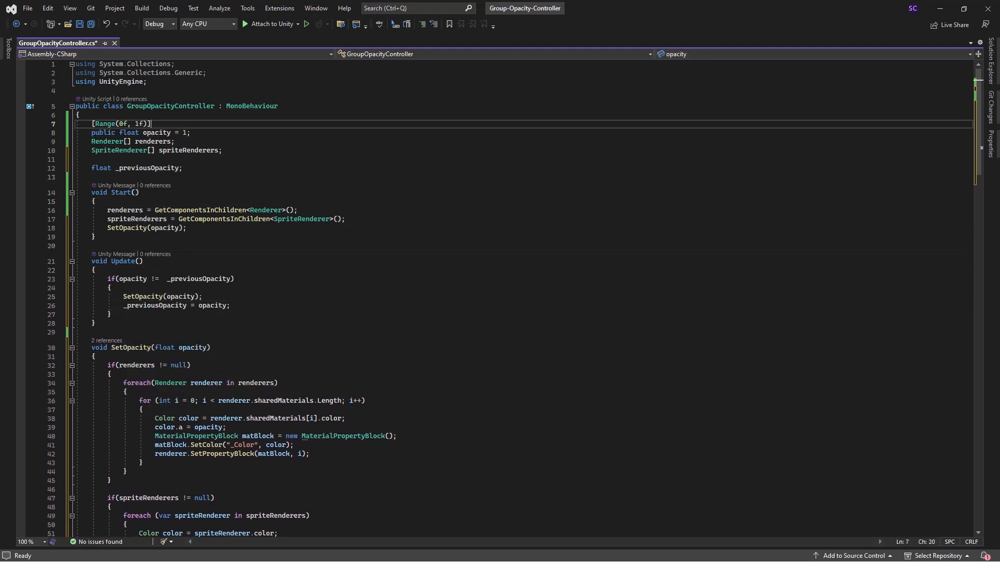
# Add an [ExecuteAlways] attribute above the class and save the script
pyautogui.press('enter')
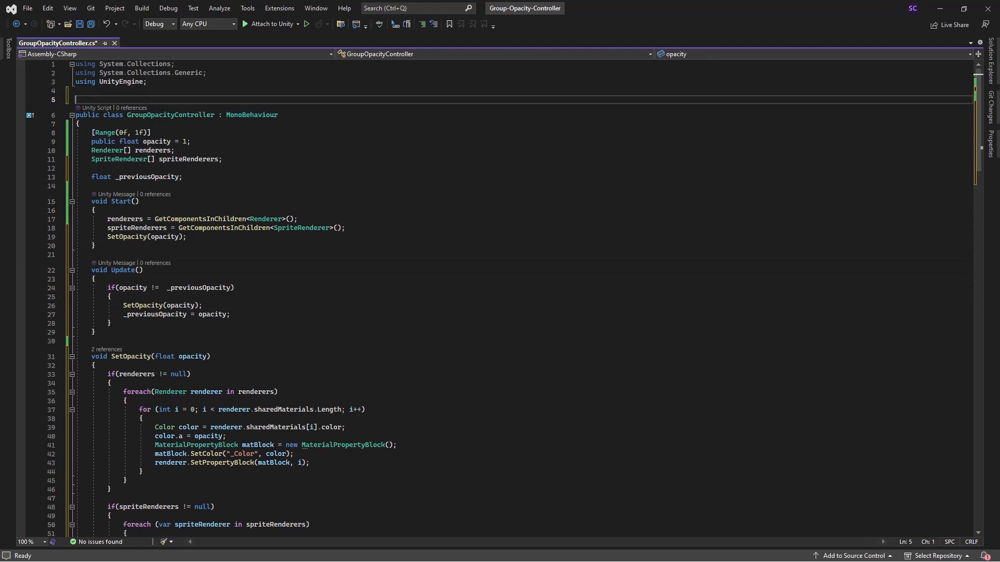
pyautogui.write('[E')
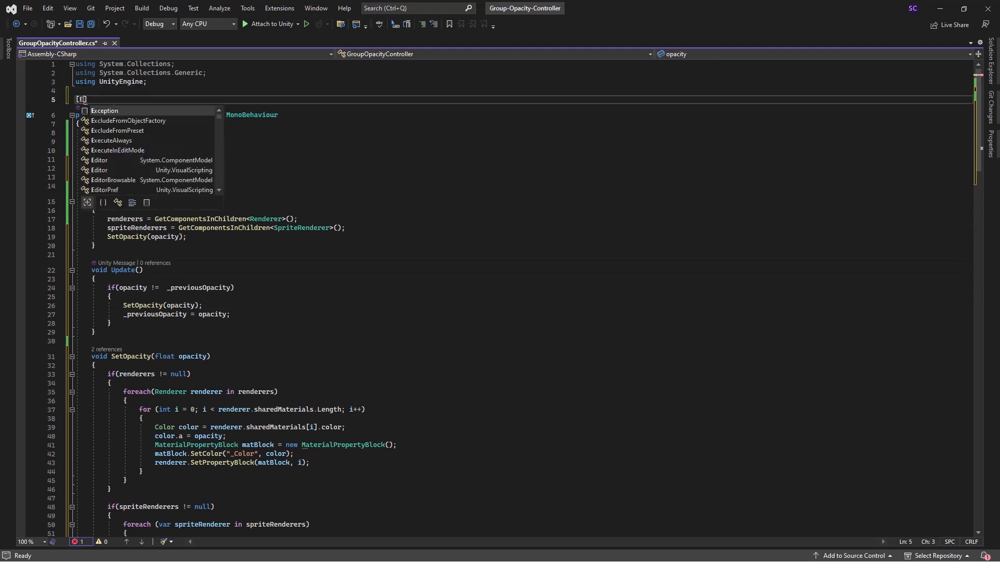
pyautogui.write('xecuteAlways')
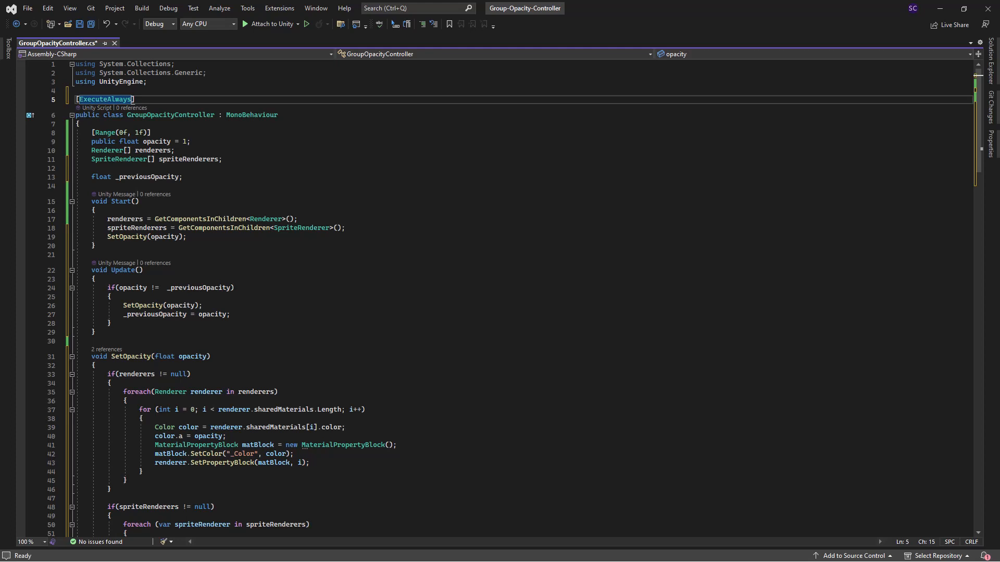
pyautogui.moveTo(557, 349)
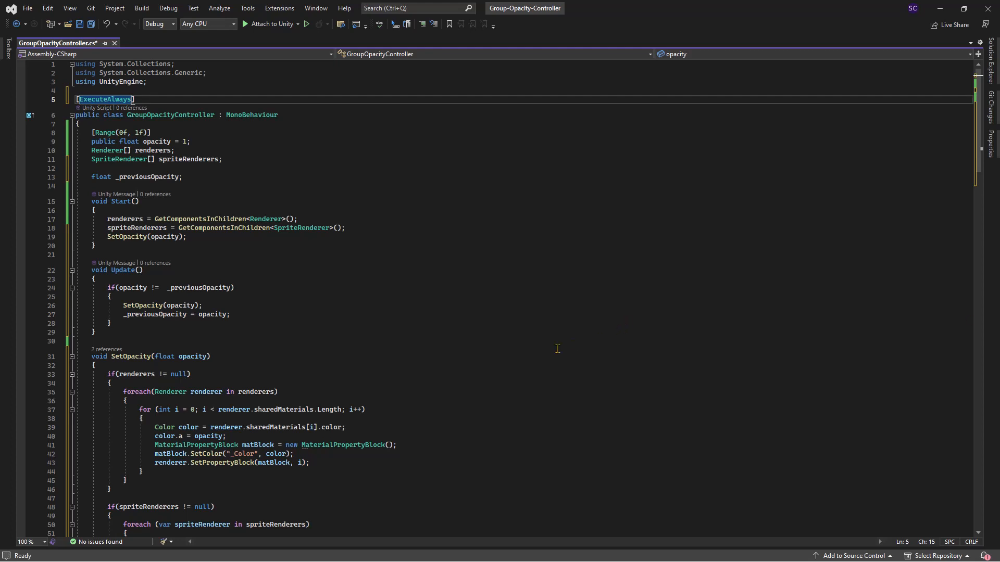
pyautogui.press('ctrl+s')
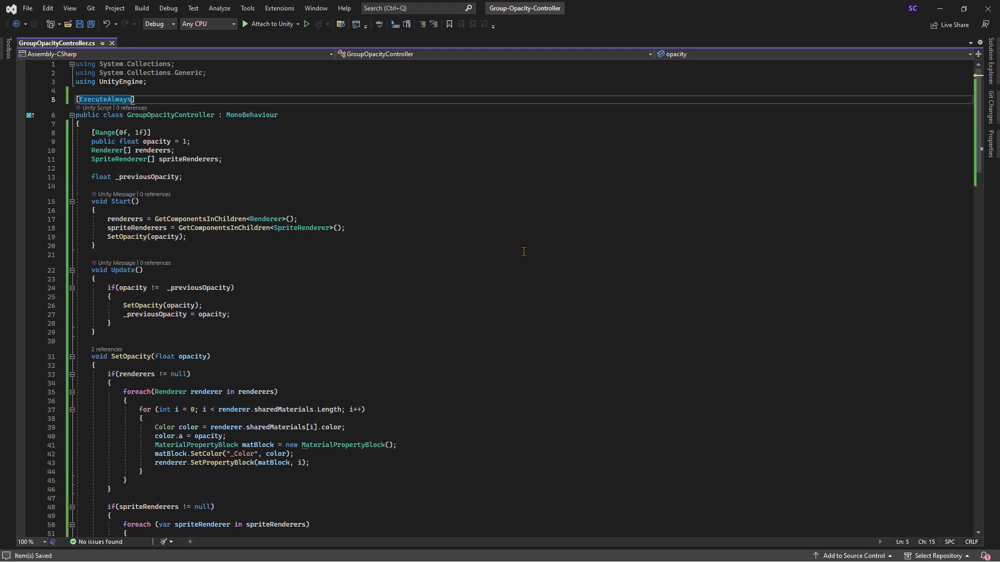
pyautogui.moveTo(940, 9)
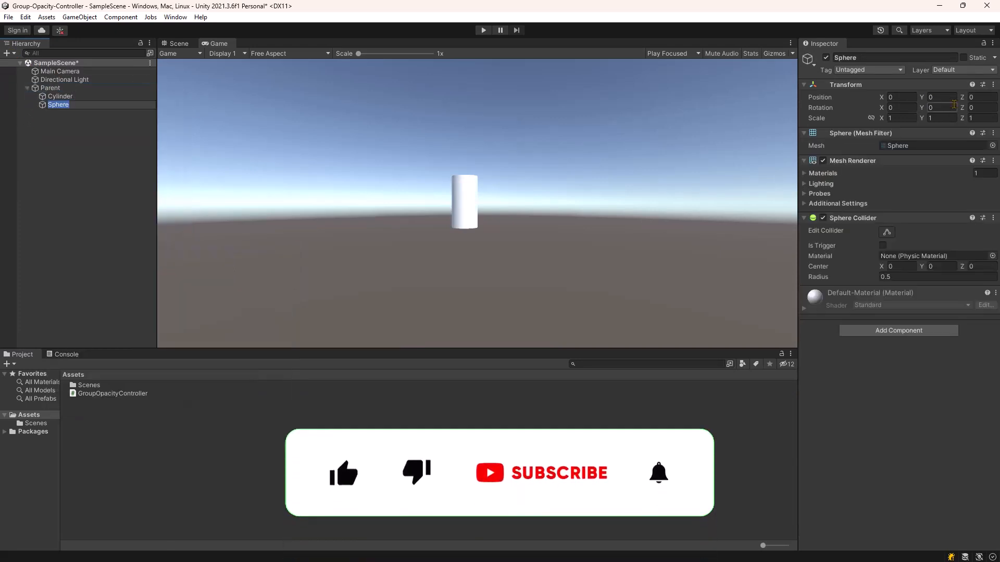
# Add a 2D Circle sprite as a child of Parent
pyautogui.rightClick(50, 88)
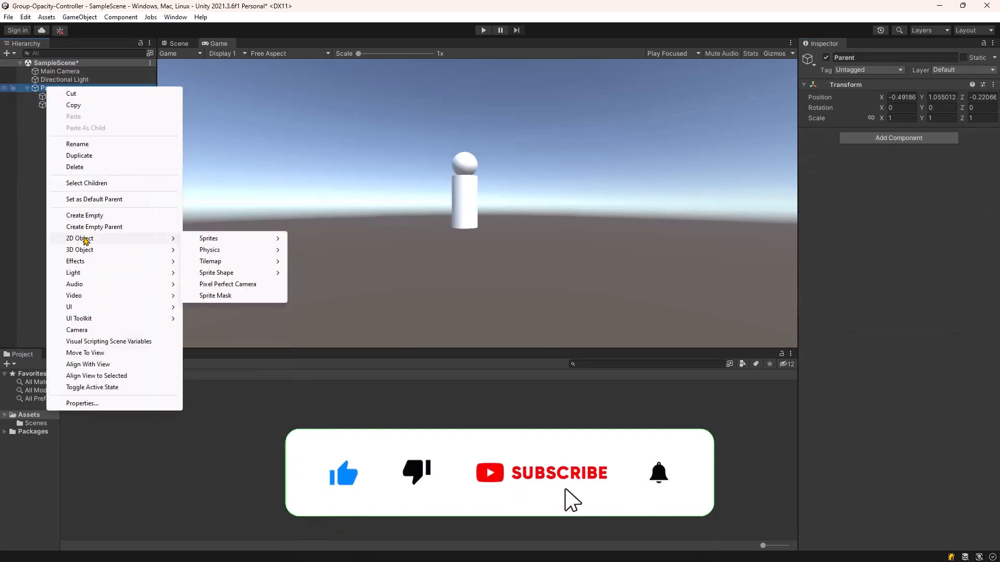
pyautogui.click(208, 238)
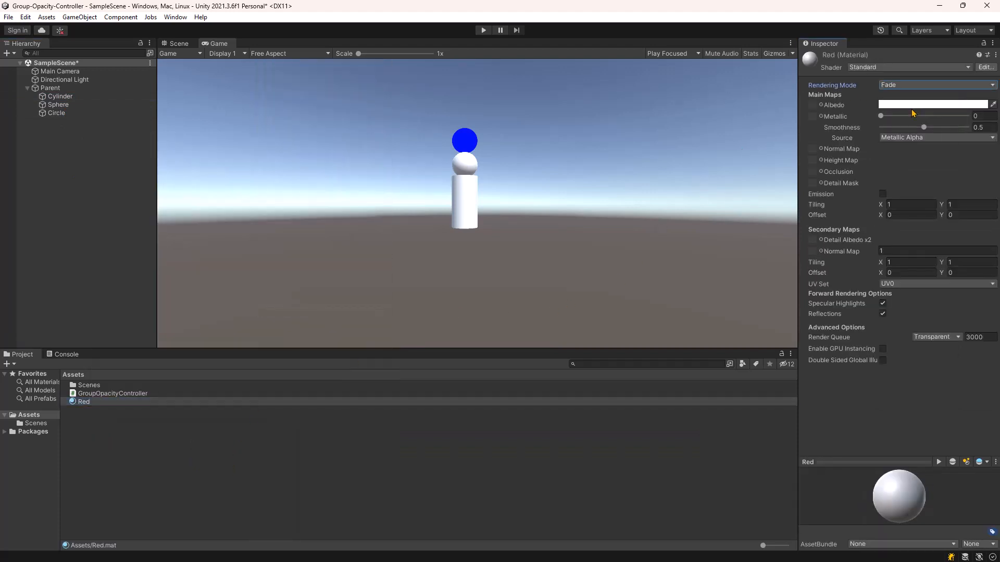
# Create a Green material and apply Red to the Cylinder and Green to the Sphere
pyautogui.click(931, 103)
pyautogui.write('Gree')
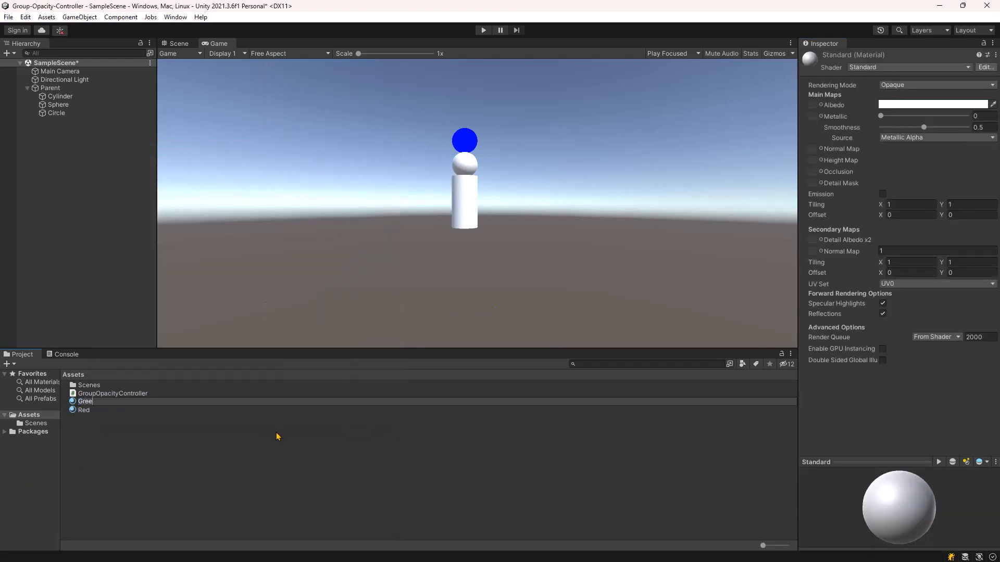
pyautogui.click(85, 393)
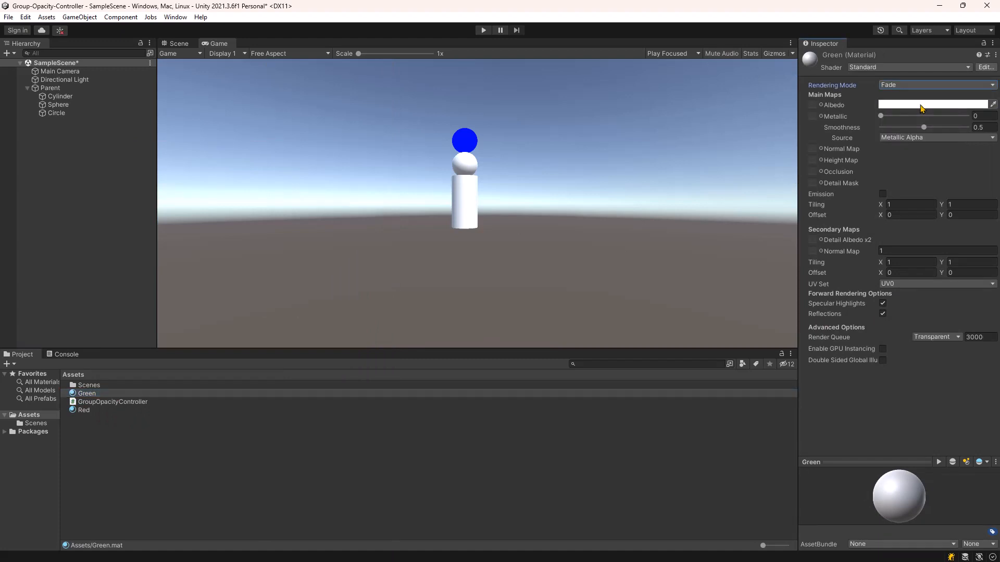
pyautogui.click(931, 104)
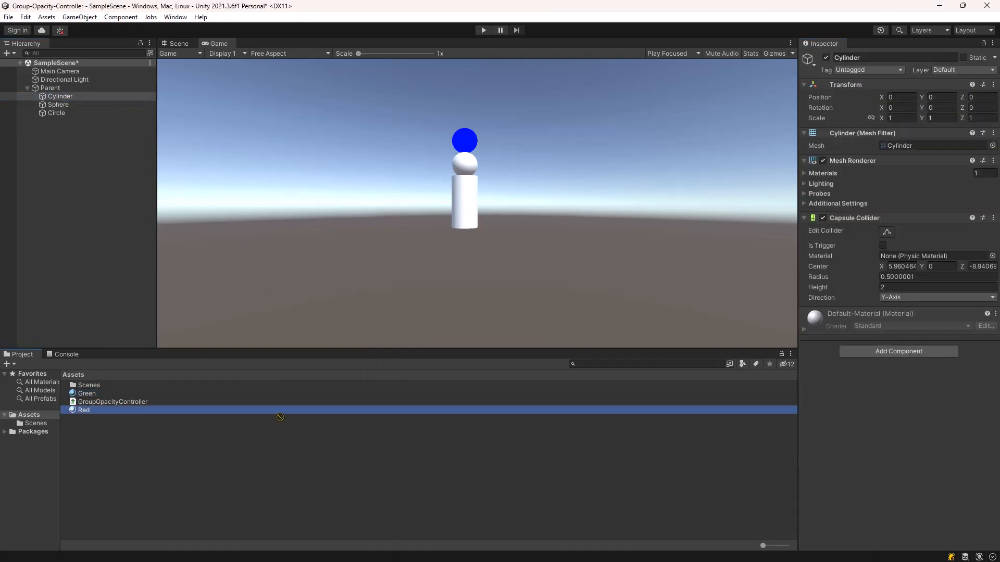
pyautogui.click(57, 104)
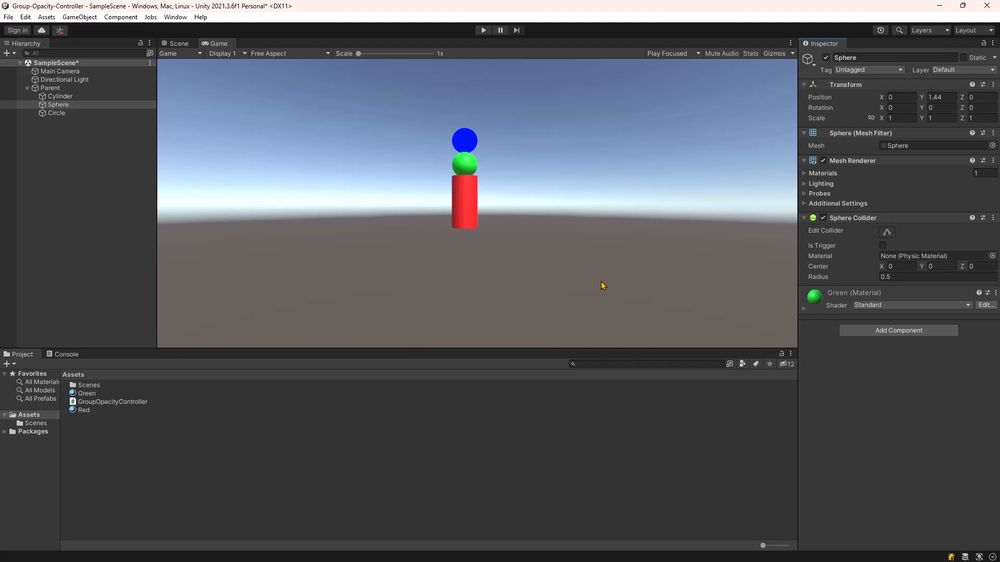
pyautogui.click(113, 402)
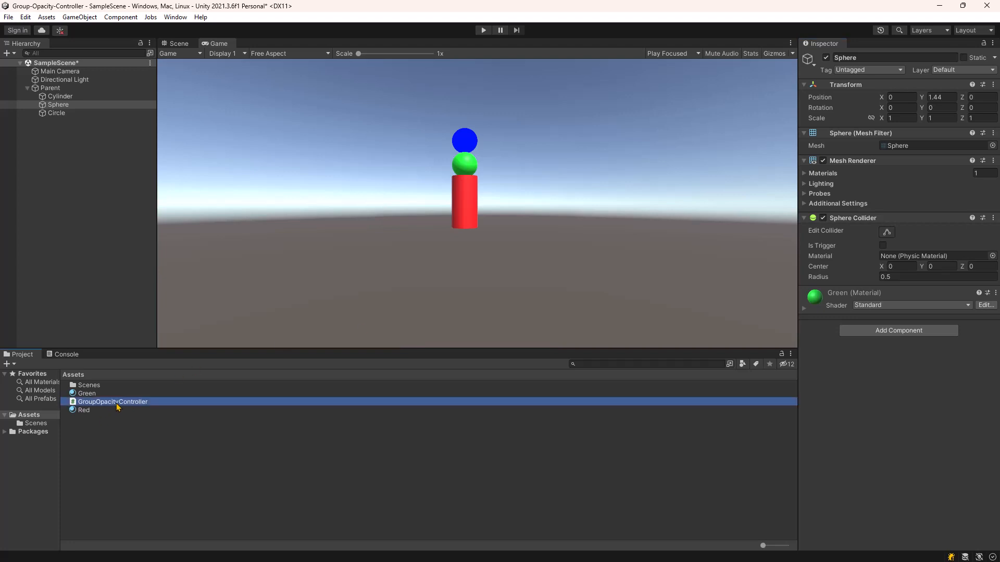
# With the controller on Parent, reopen the GroupOpacityController script in Visual Studio
pyautogui.click(112, 402)
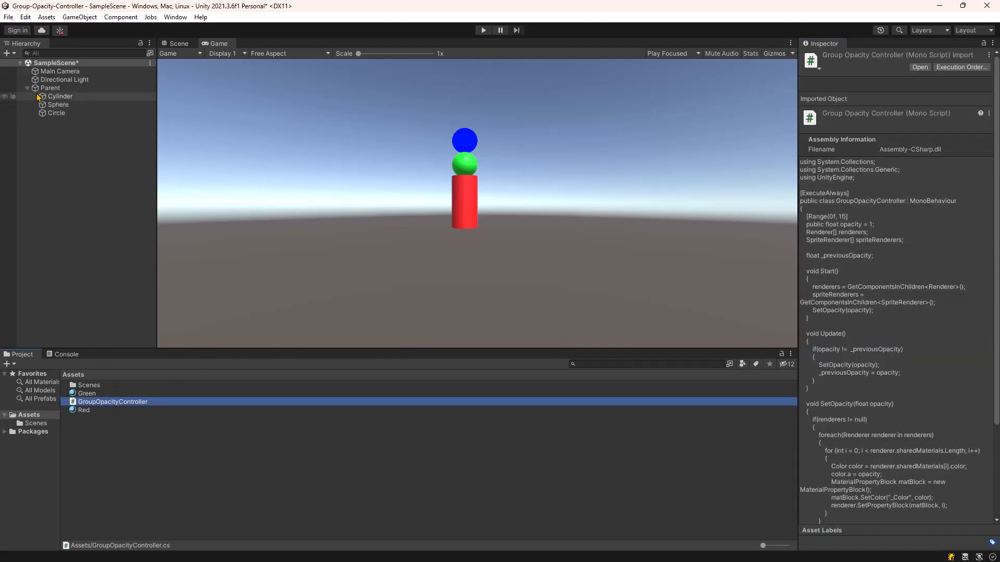
pyautogui.click(51, 87)
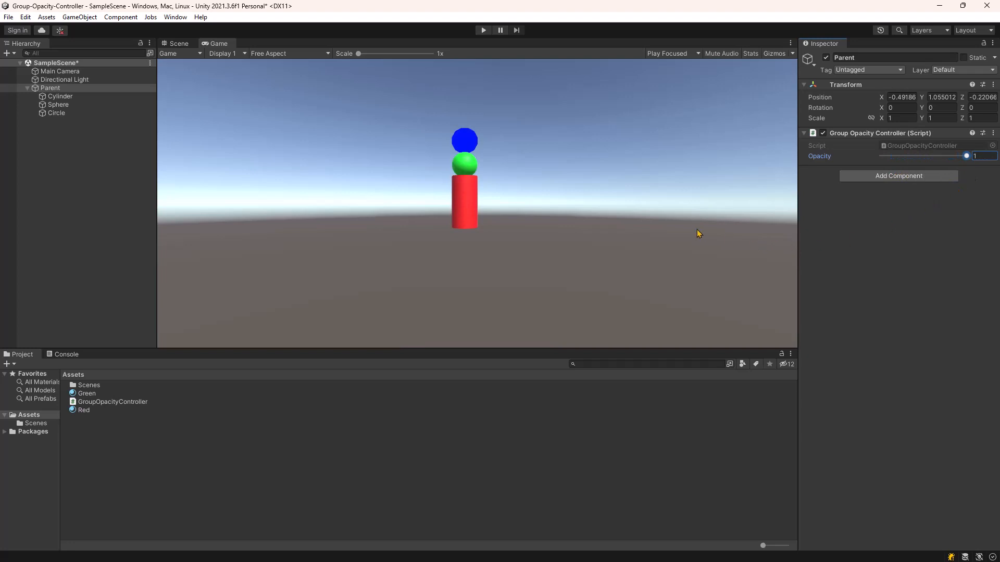
pyautogui.moveTo(131, 409)
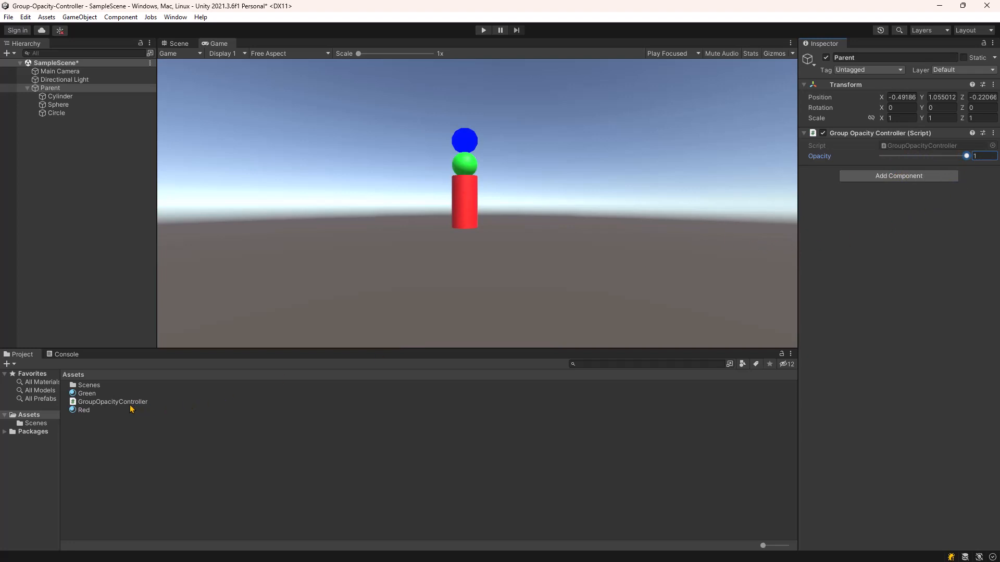
pyautogui.doubleClick(112, 401)
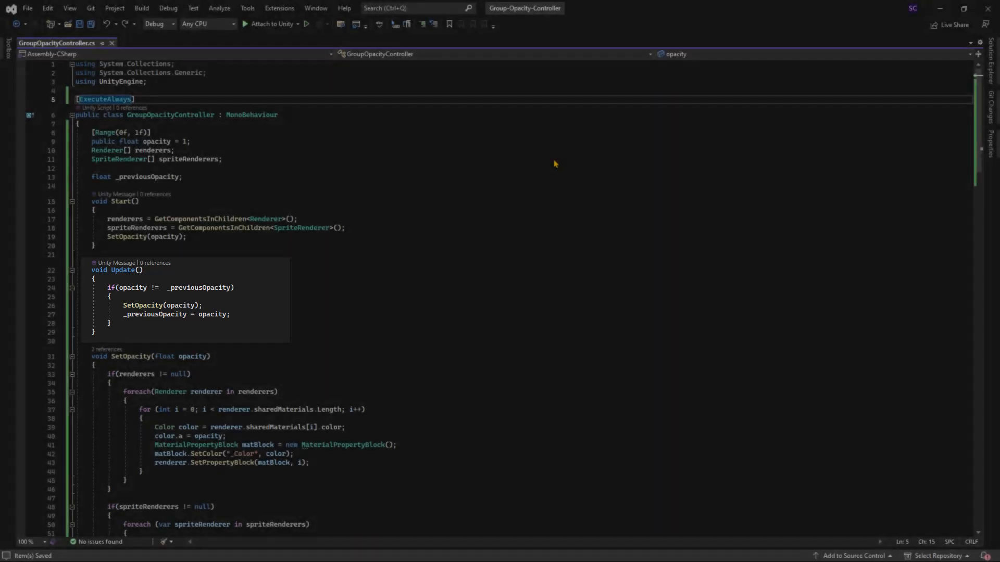
# Convert the opacity field to a private _opacity with an Opacity property clamping via Mathf.Clamp01
pyautogui.click(93, 331)
pyautogui.write('get')
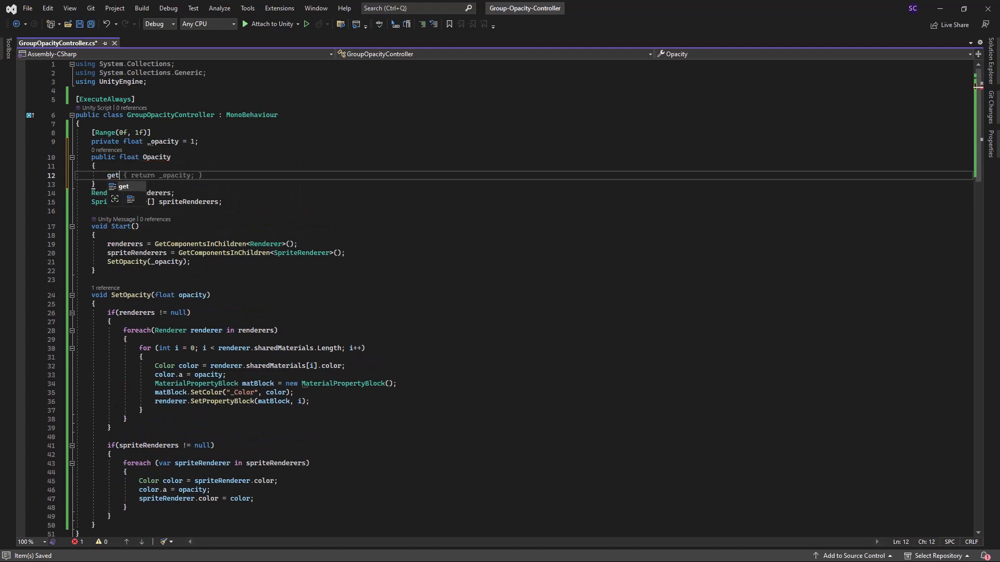
pyautogui.press('Escape')
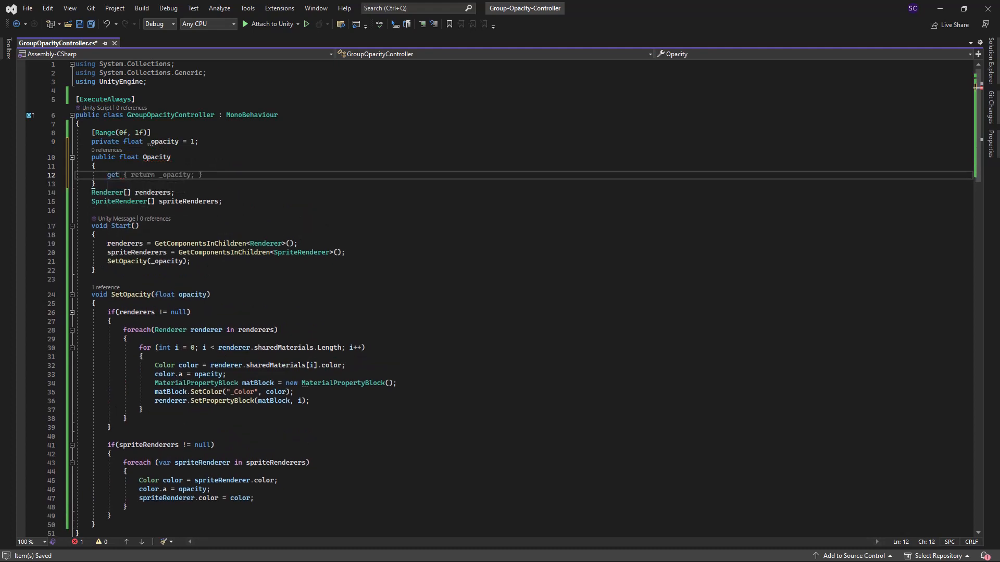
pyautogui.write('set')
pyautogui.write('_opacity')
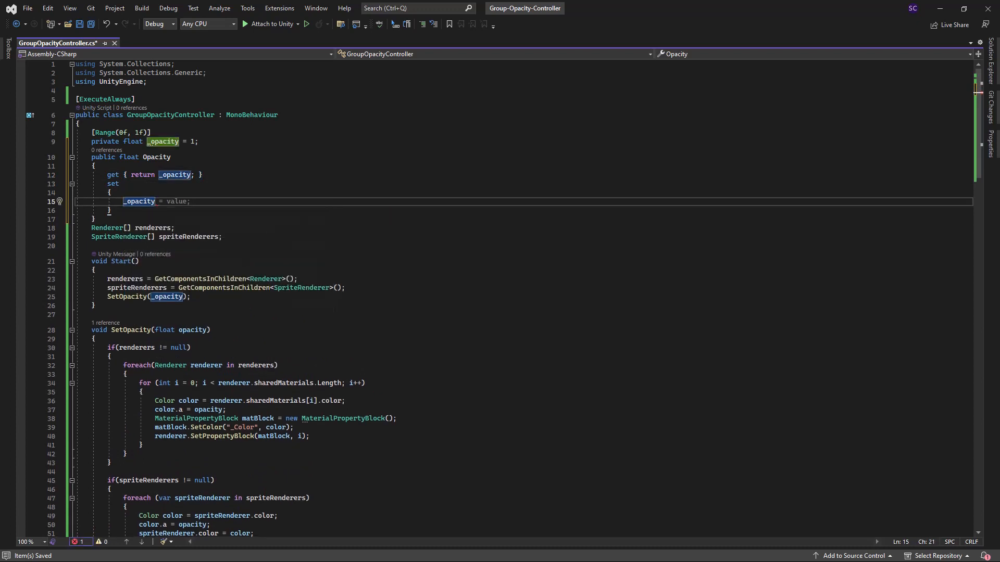
pyautogui.write('Math;')
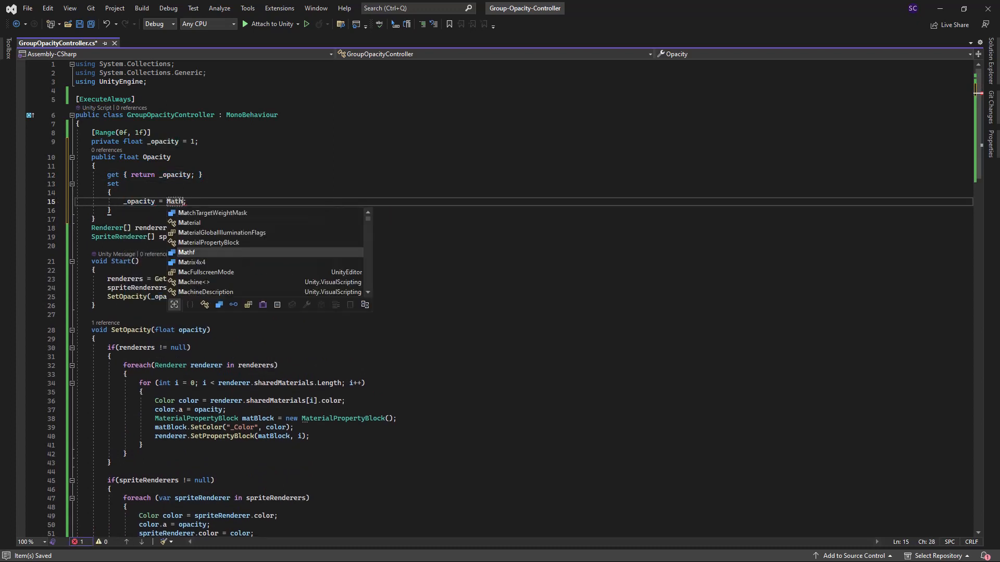
pyautogui.write('.cla')
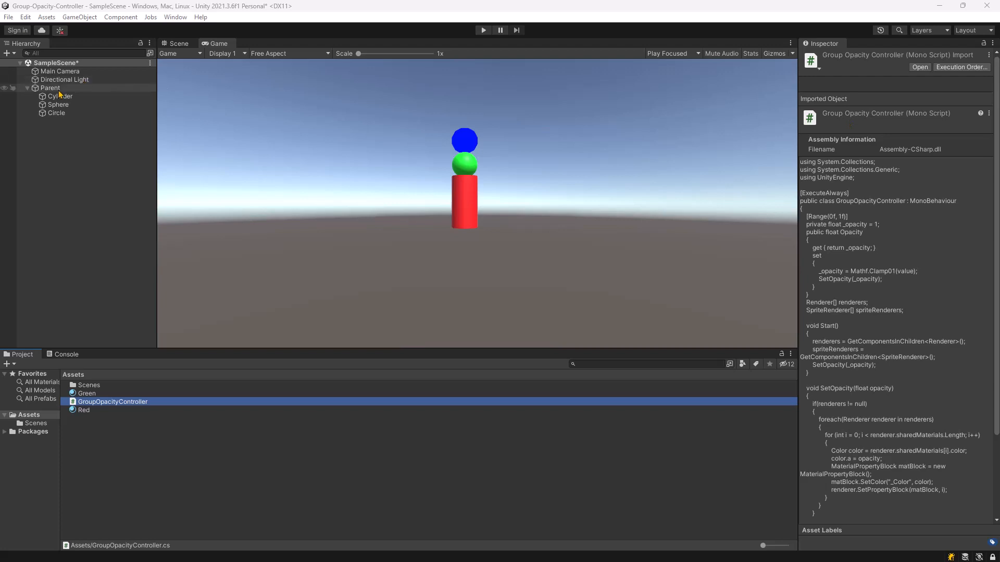
# Select Parent, then add SerializeField inside the Range attribute above _opacity
pyautogui.click(50, 87)
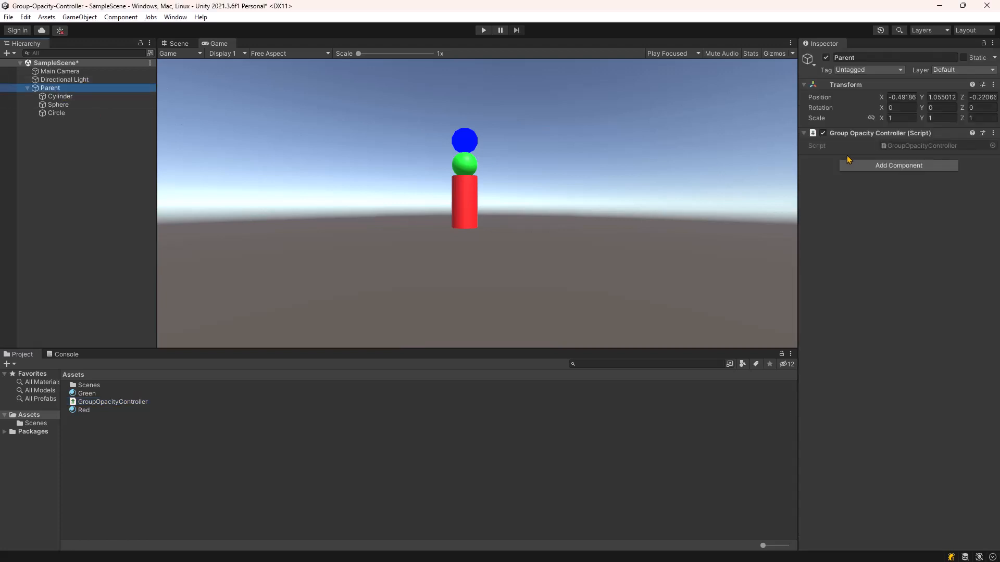
pyautogui.moveTo(862, 150)
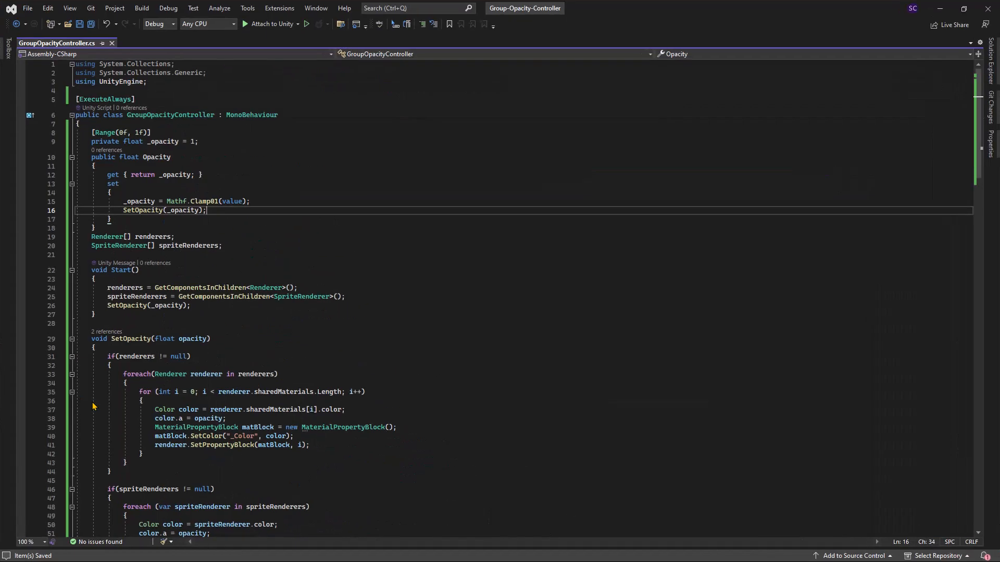
pyautogui.moveTo(263, 230)
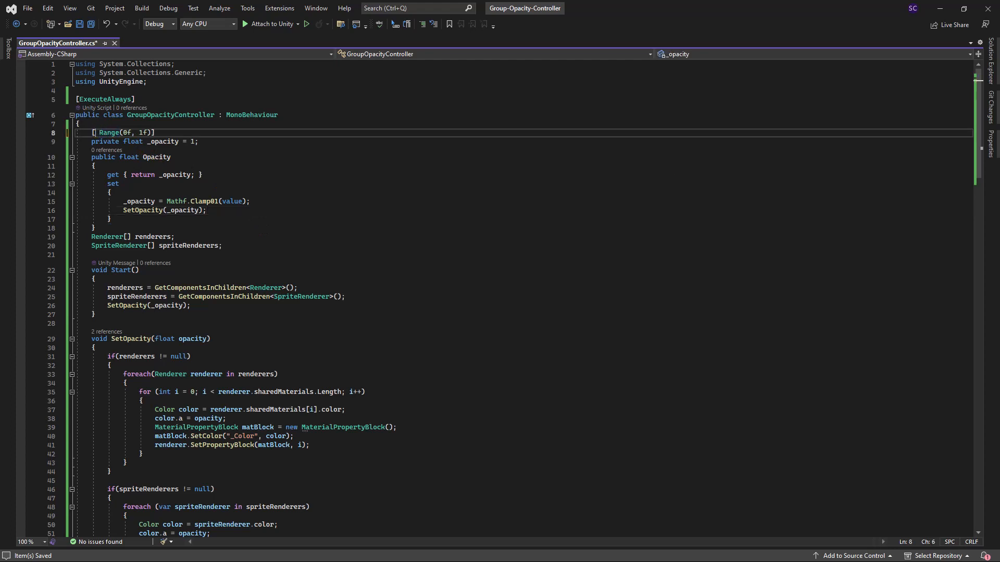
pyautogui.write('SerializeField,')
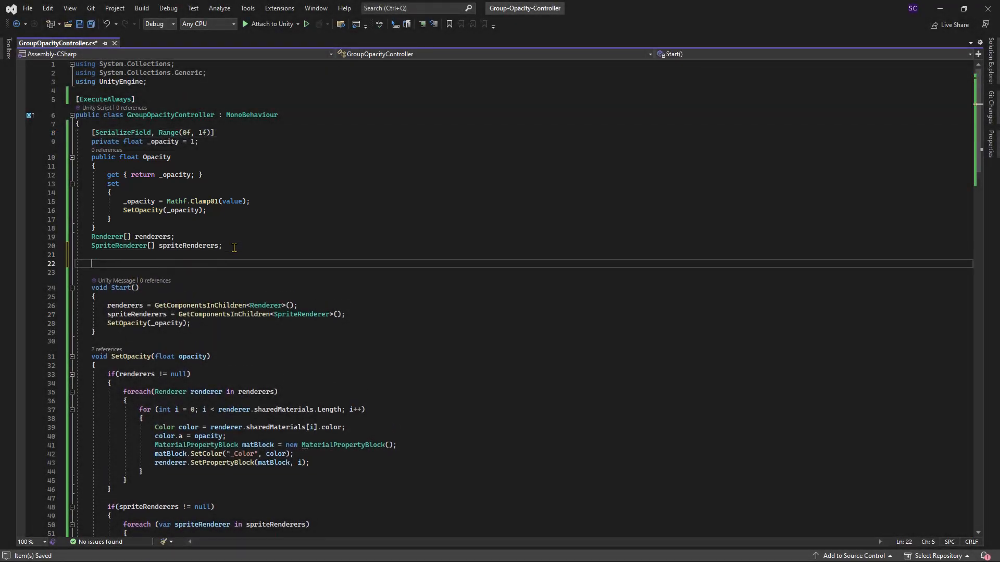
# Write a void OnValidate() method that calls SetOpacity(_opacity)
pyautogui.write('void')
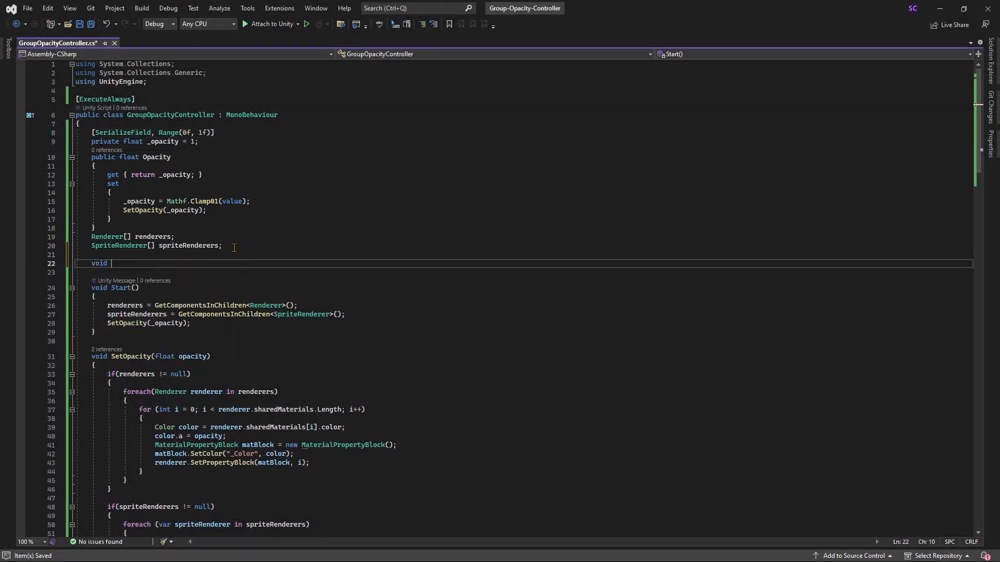
pyautogui.write('OnValidate(')
pyautogui.write('SetOpacity')
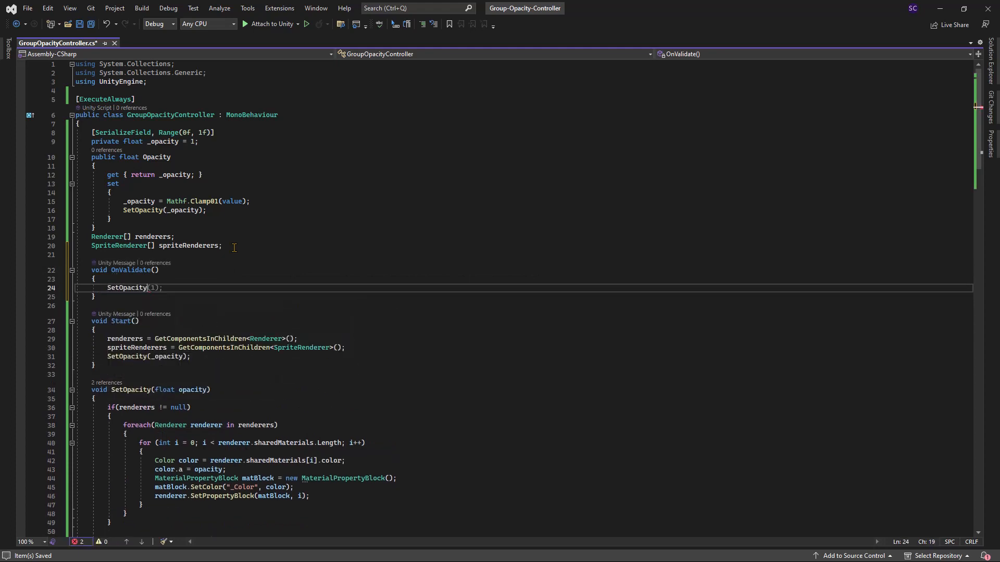
pyautogui.press('Backspace')
pyautogui.write('_opacity')
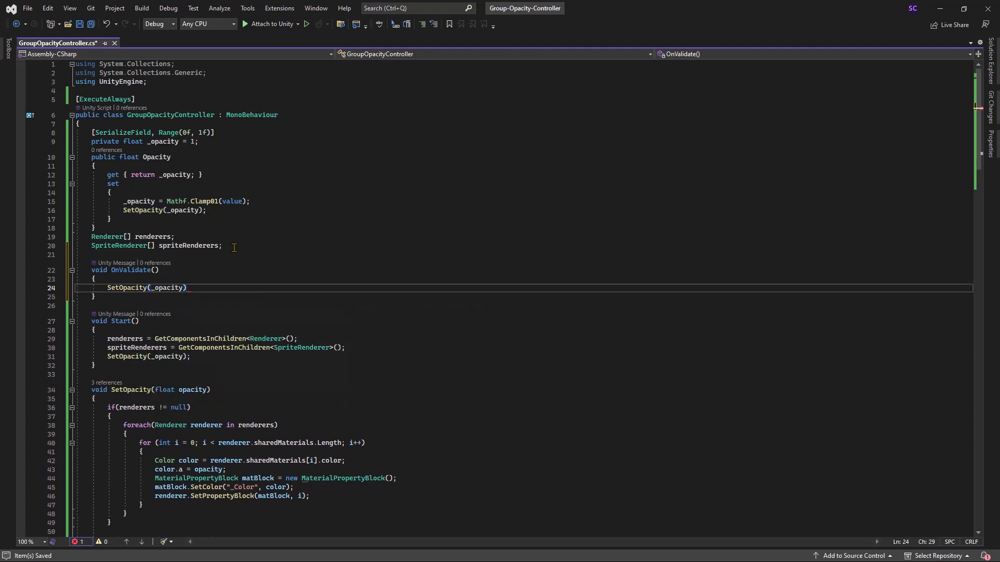
pyautogui.write(';')
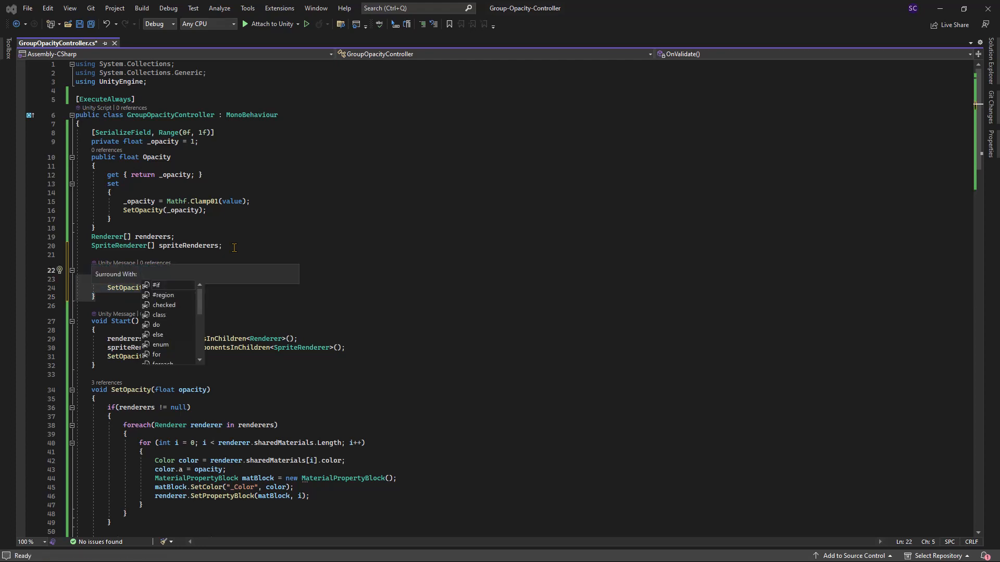
# Wrap OnValidate in an #if UNITY_EDITOR block and save the script
pyautogui.click(156, 287)
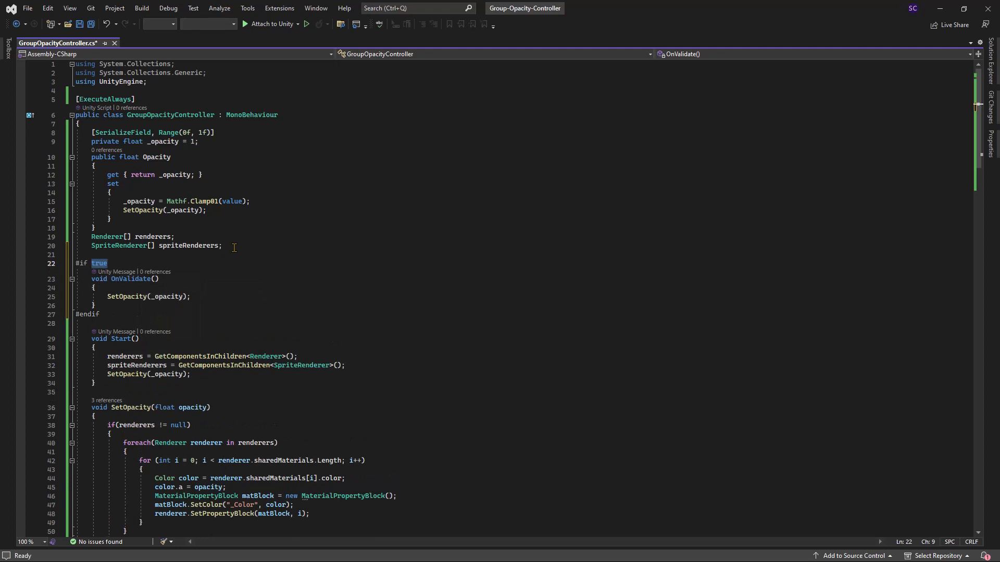
pyautogui.write('UNITY')
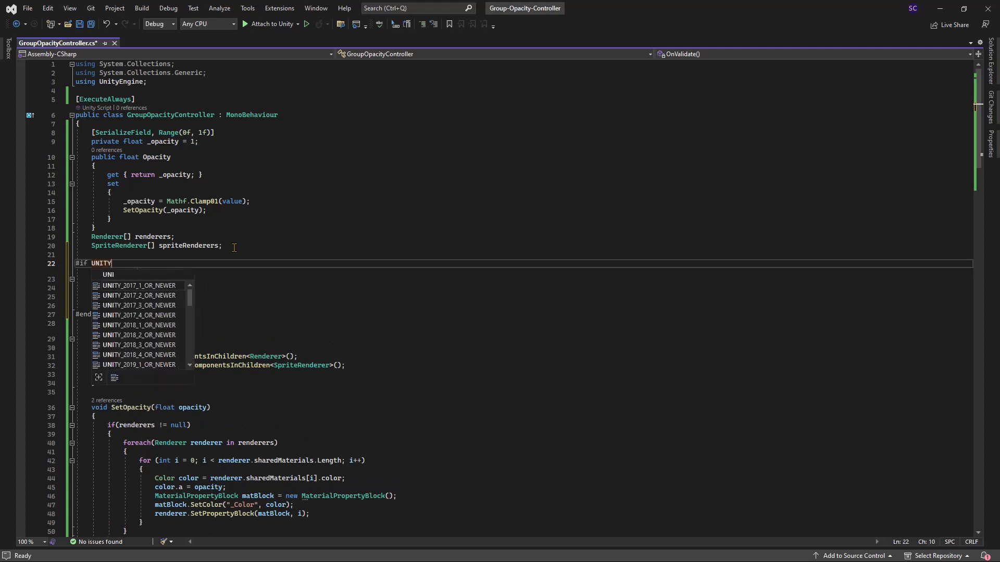
pyautogui.write('_EDITOR')
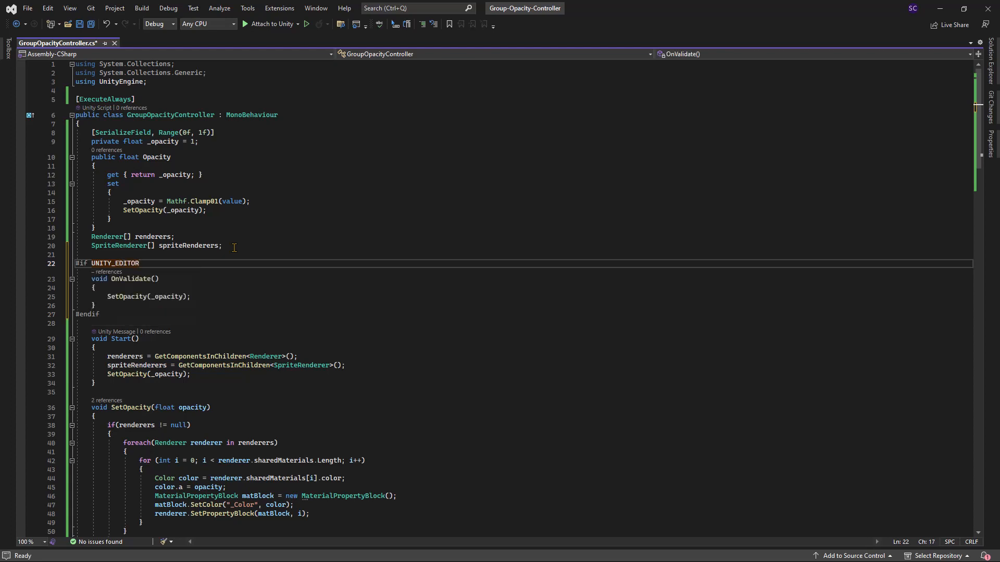
pyautogui.press('ctrl+s')
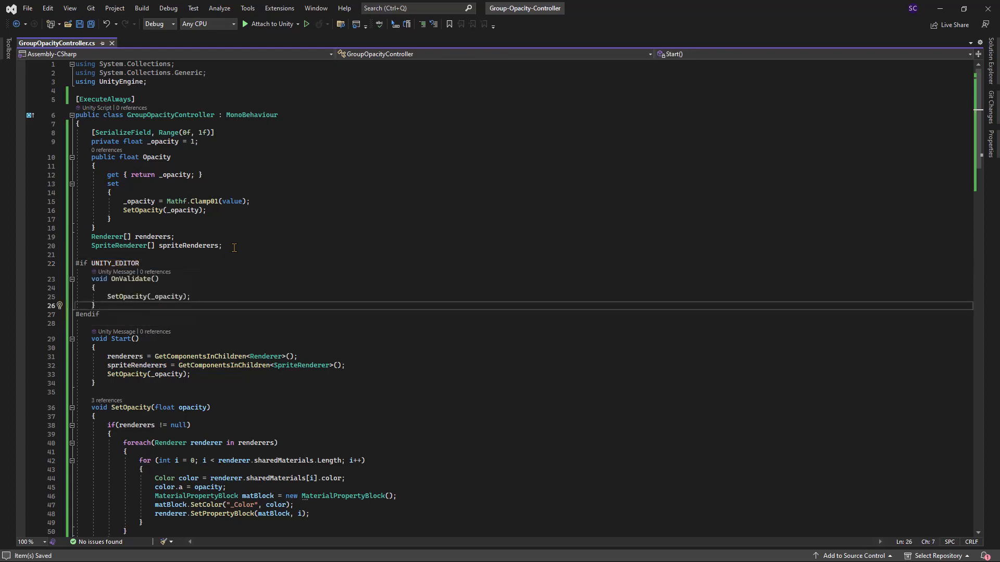
# Back in Unity, add a legacy UI button to the scene
pyautogui.click(964, 8)
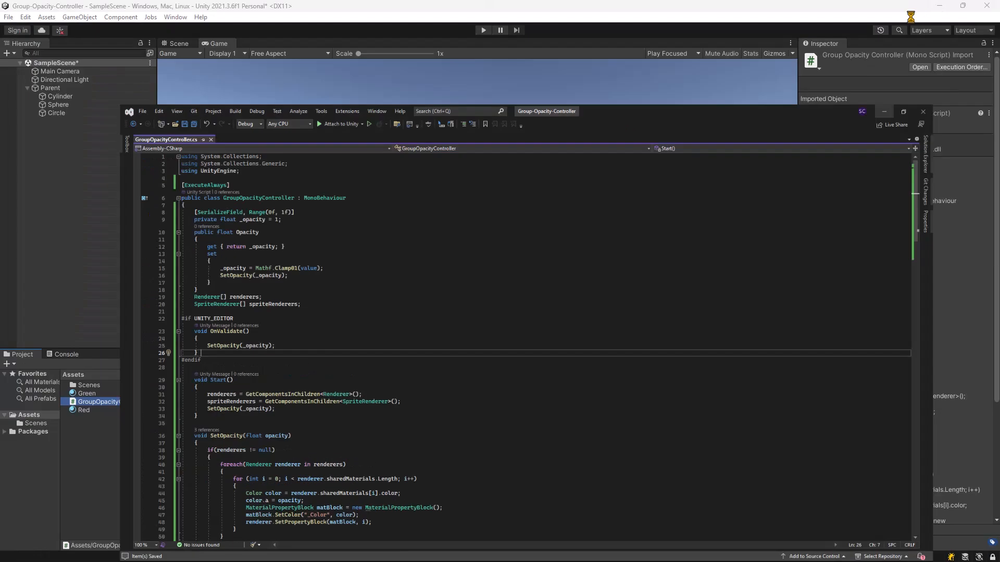
pyautogui.click(50, 87)
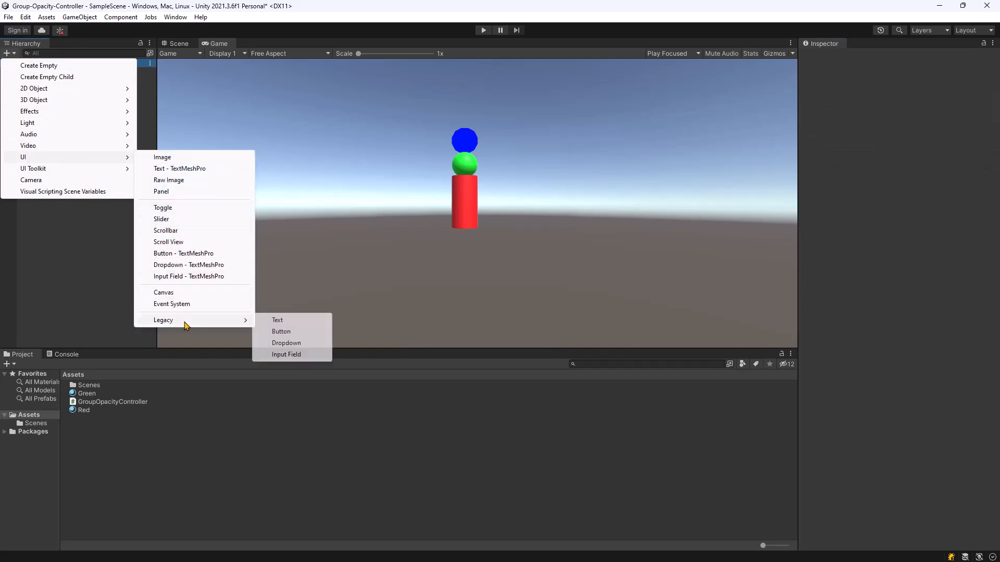
pyautogui.click(281, 331)
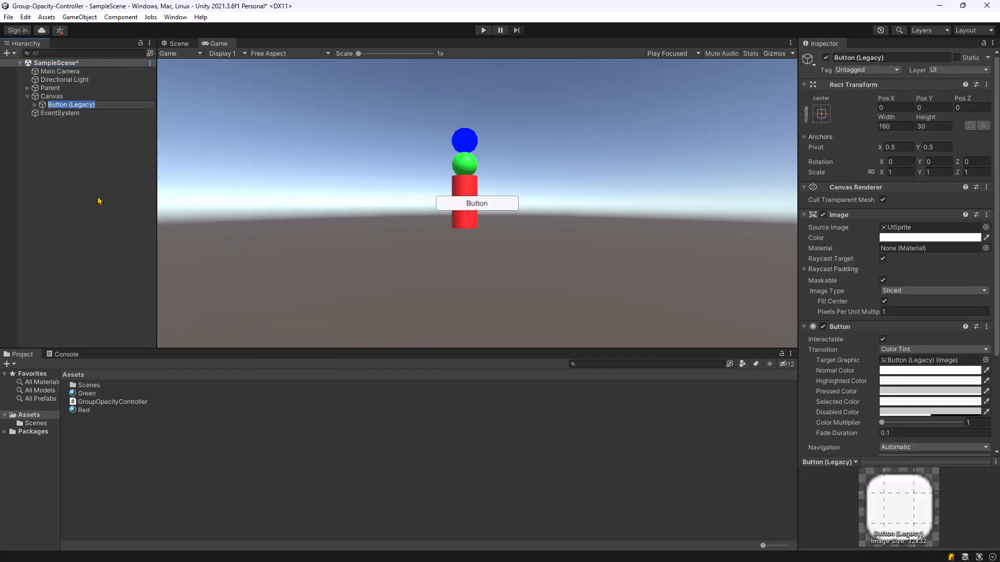
pyautogui.scroll(-3)
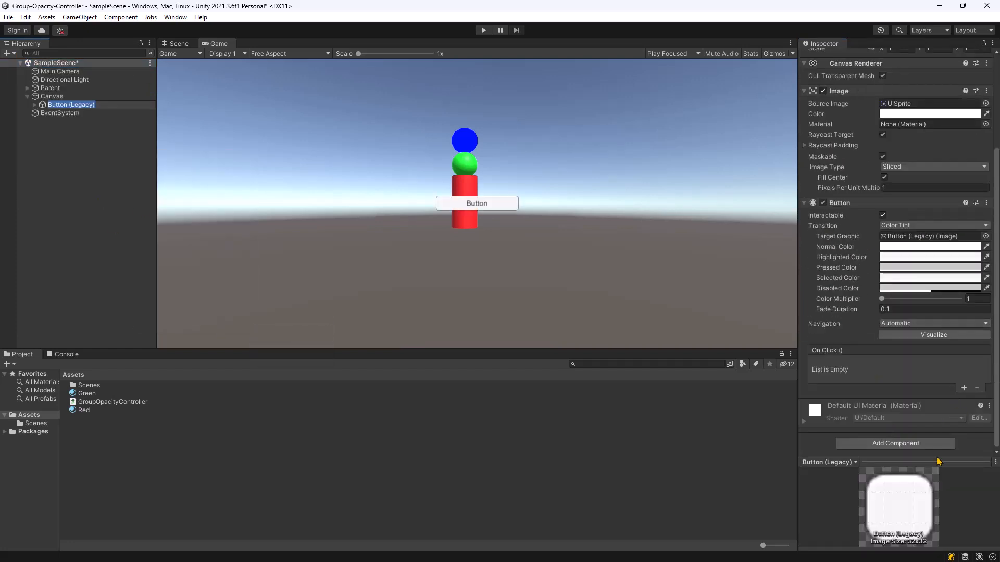
# Make the button's On Click set GroupOpacityController's float Opacity, then enter play mode
pyautogui.click(965, 387)
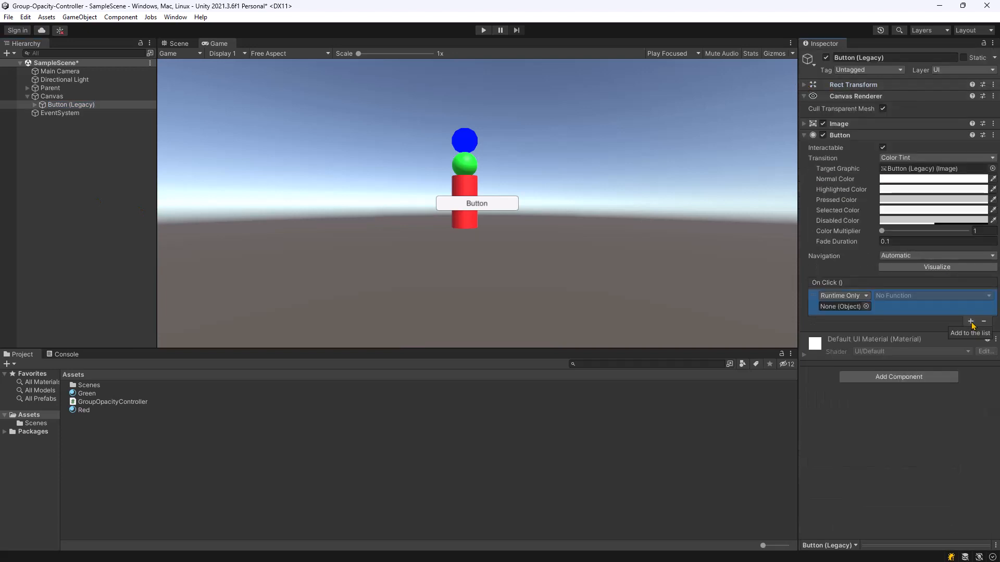
pyautogui.click(931, 295)
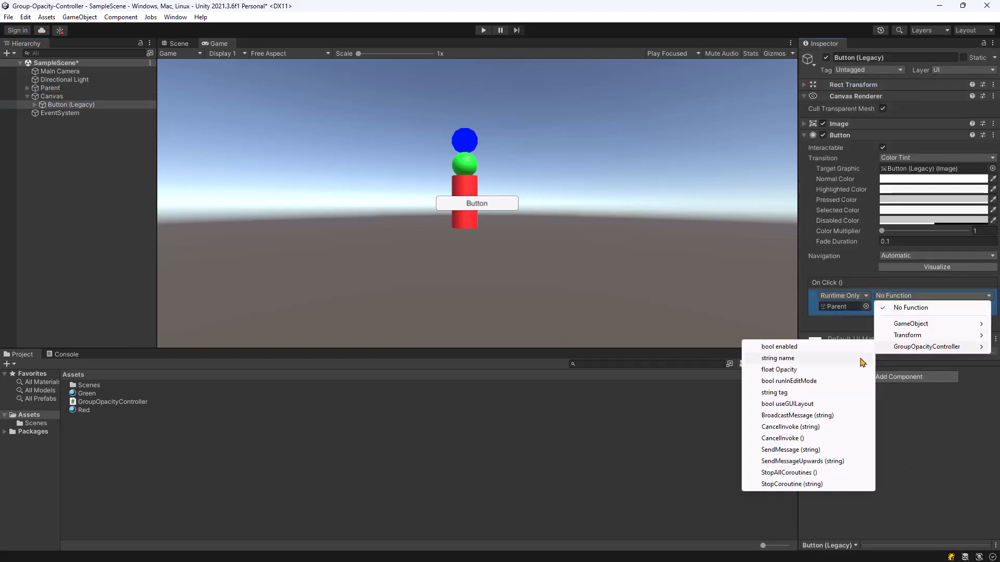
pyautogui.click(778, 370)
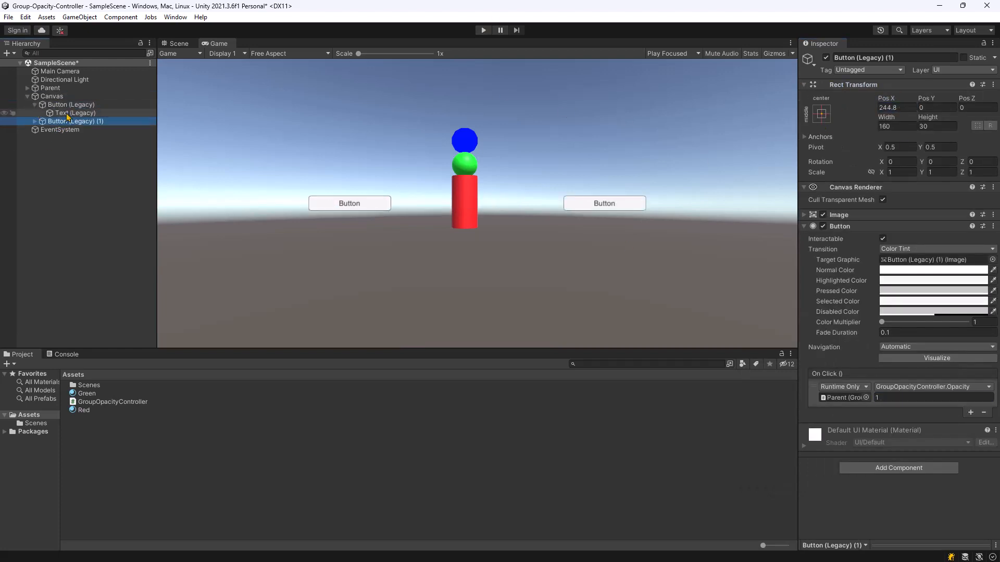
pyautogui.click(483, 30)
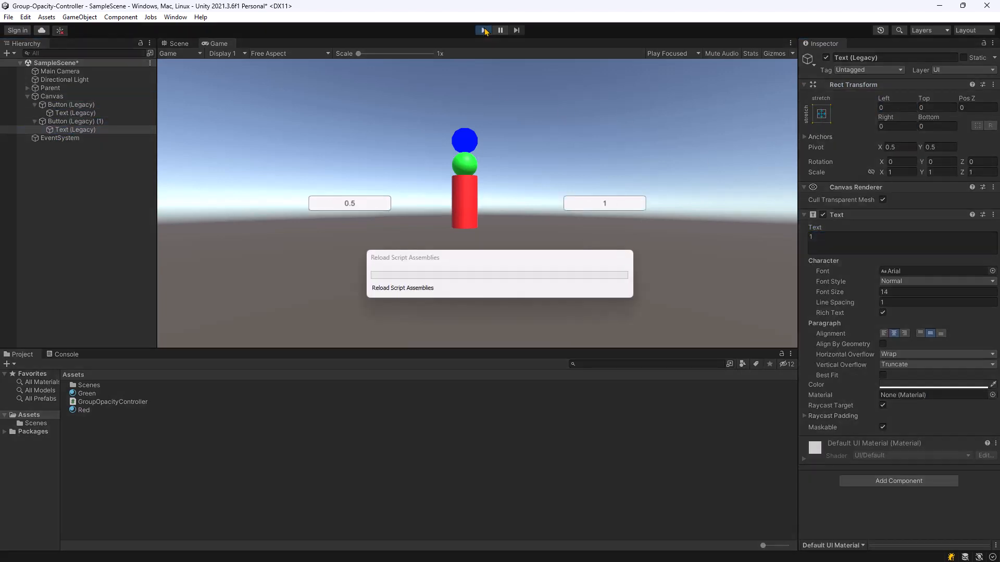